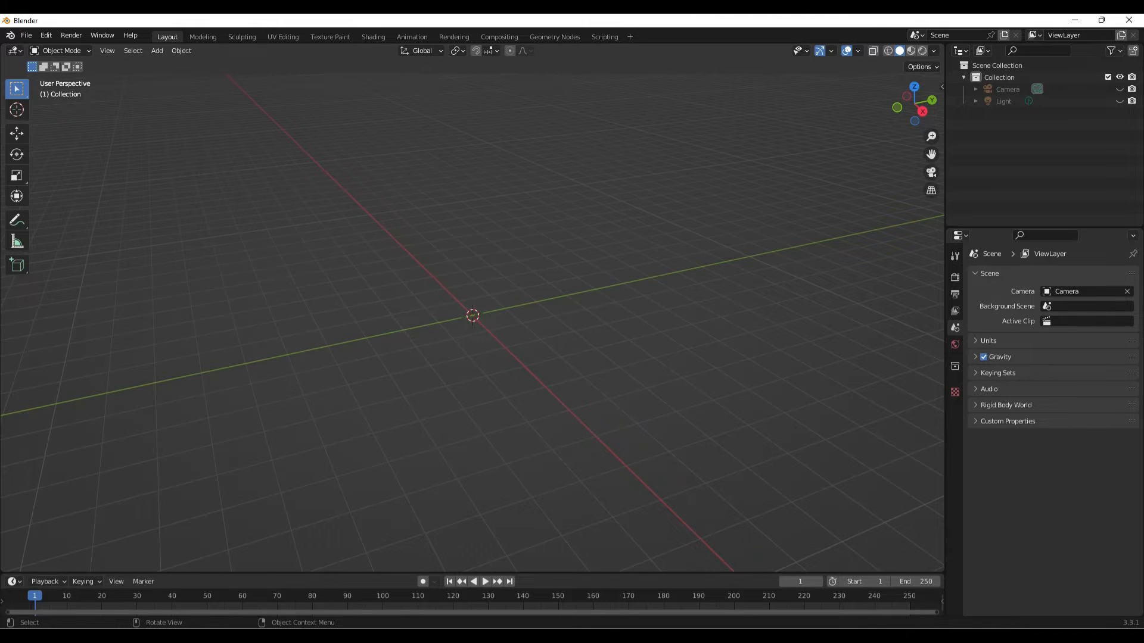
Add a UV sphere at the scene origin via Add > Mesh > UV Sphere
click(156, 50)
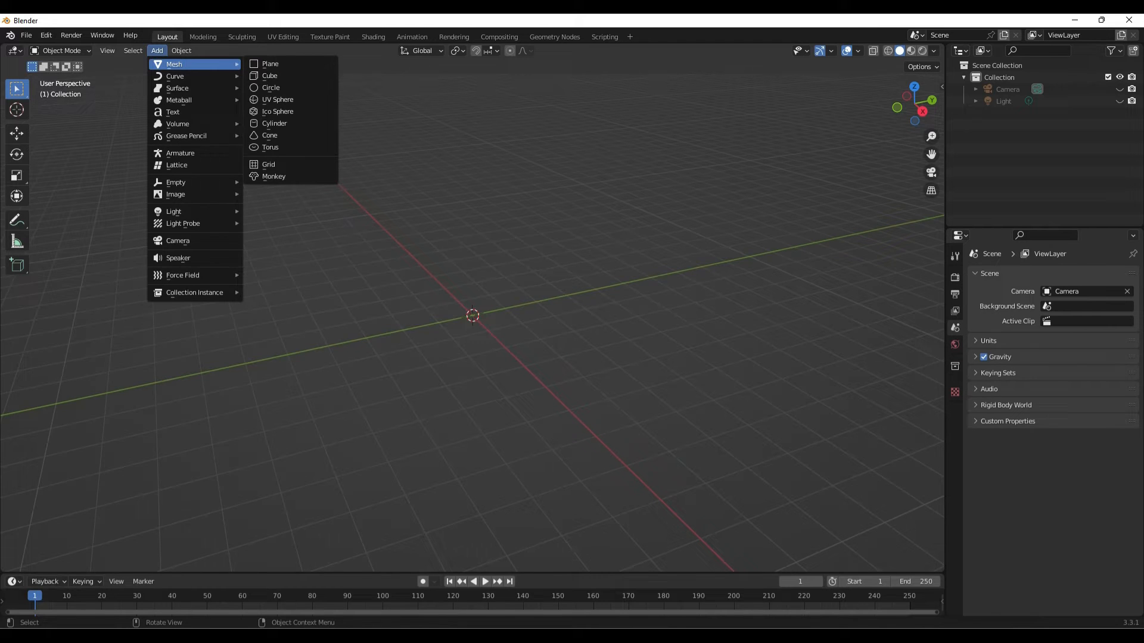
mouse_move(278, 99)
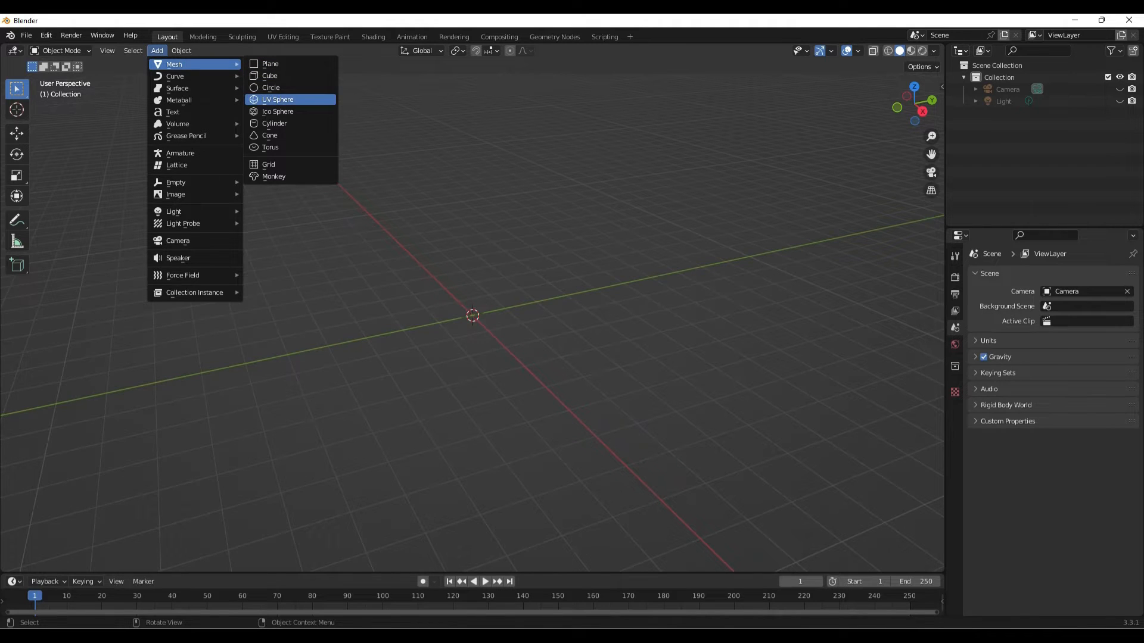
click(278, 99)
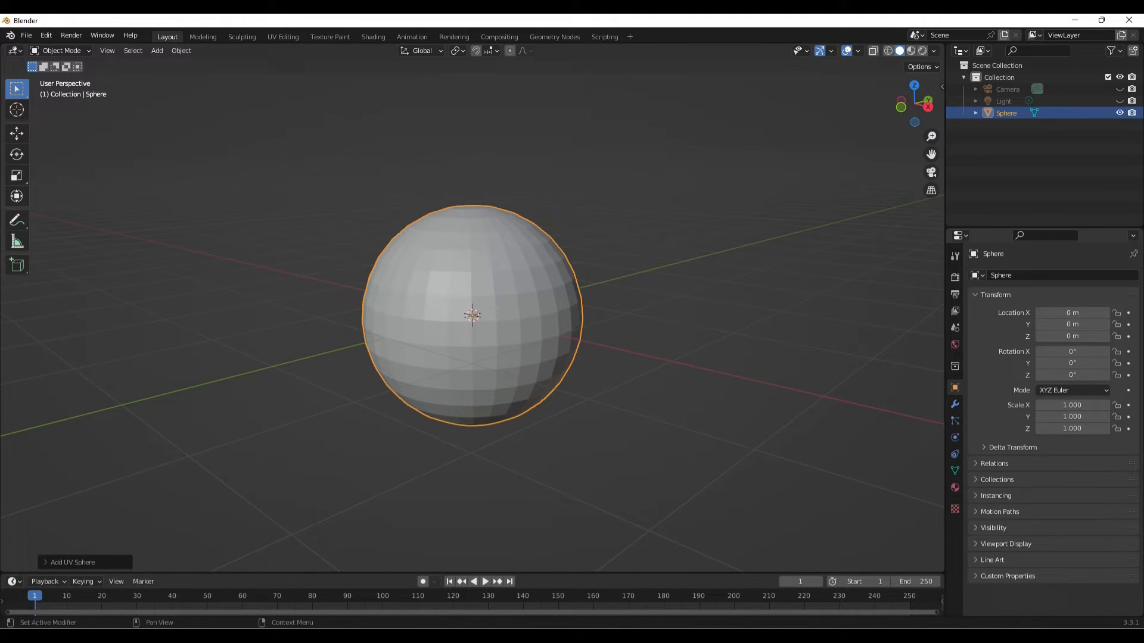
click(954, 404)
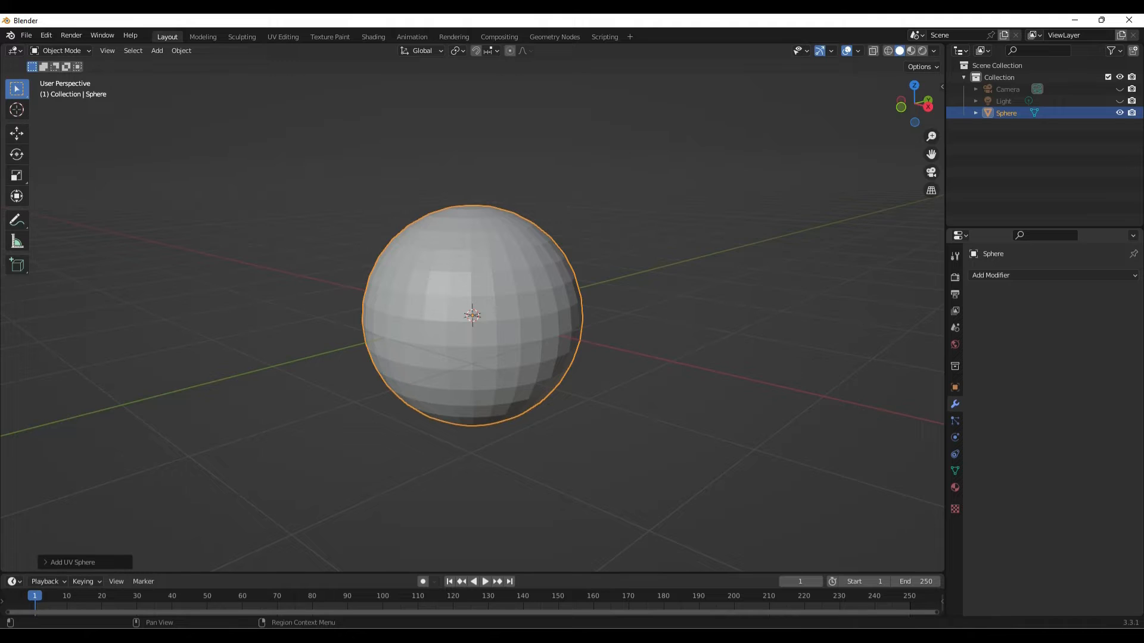
Add a Subdivision Surface modifier with 4 viewport levels and enter Edit Mode on the sphere
click(1051, 275)
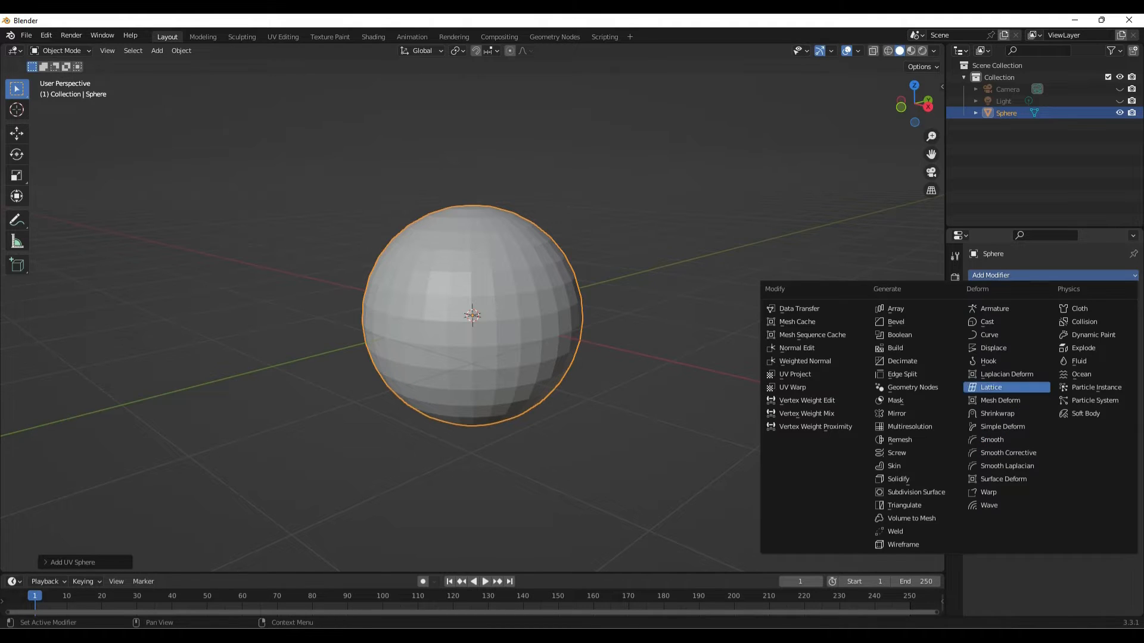
click(915, 492)
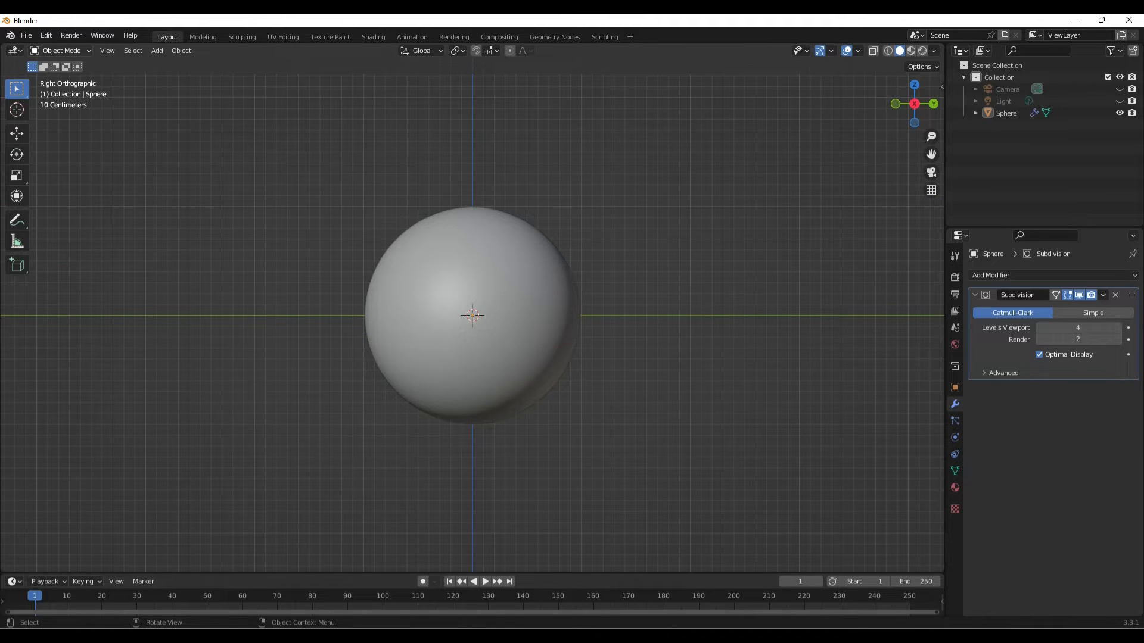
click(60, 50)
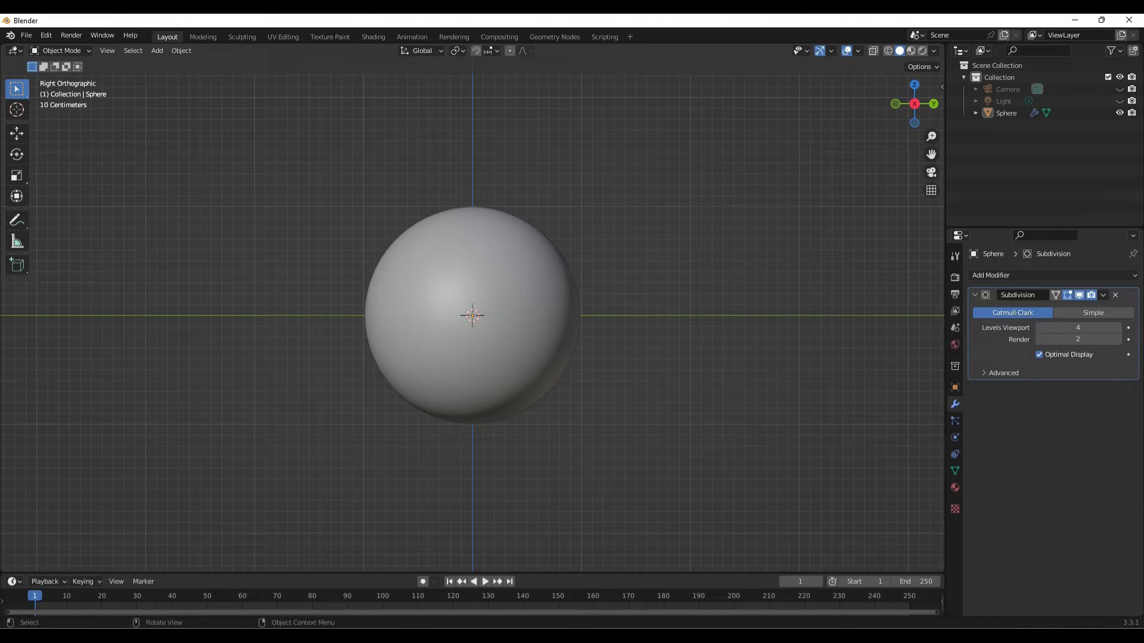
key(Tab)
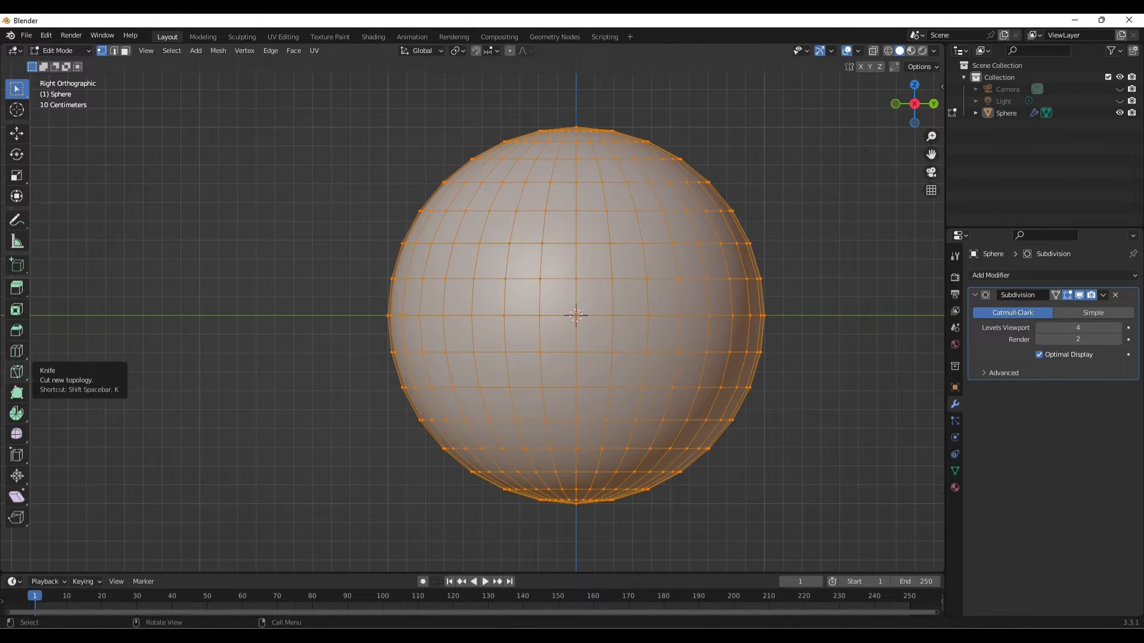
Bisect the sphere's mesh horizontally across its equator with the Bisect tool
click(15, 371)
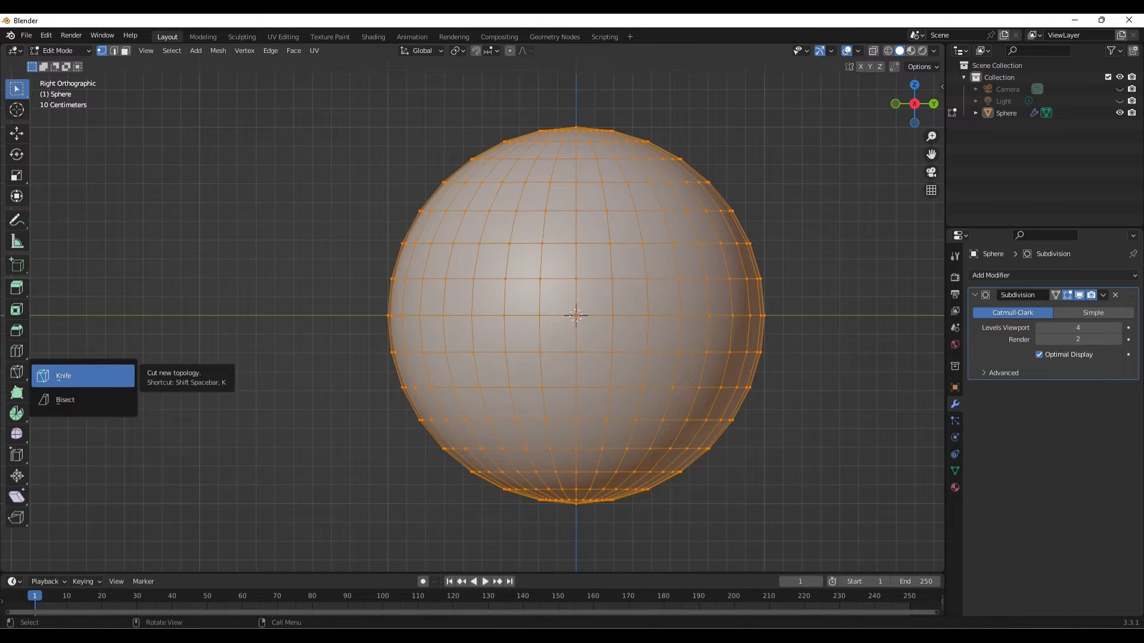
mouse_move(65, 400)
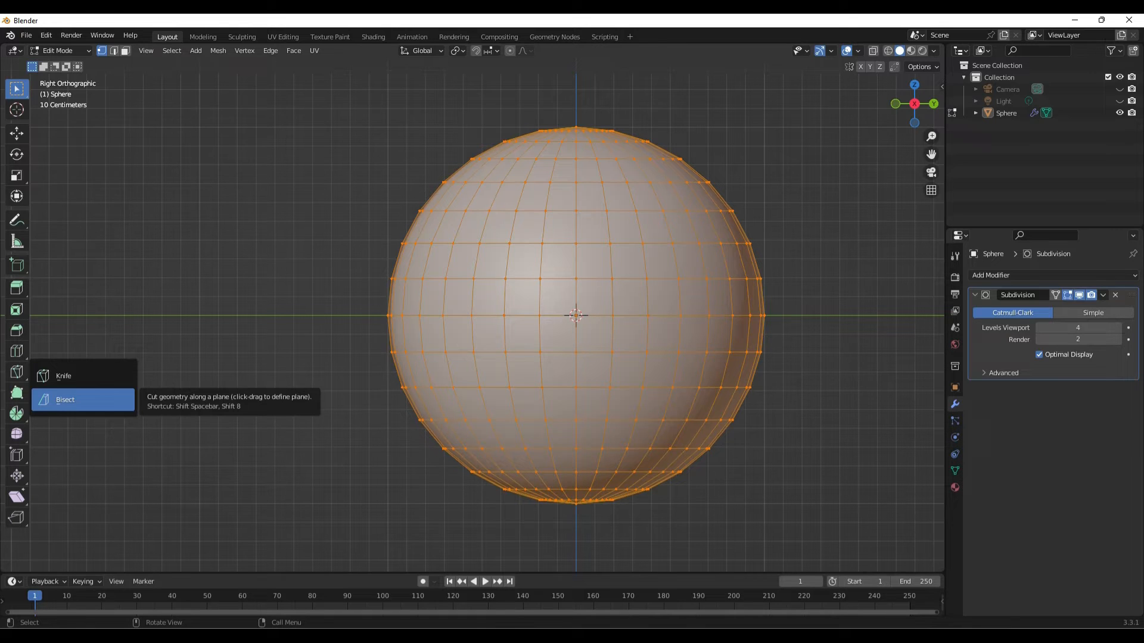
click(64, 399)
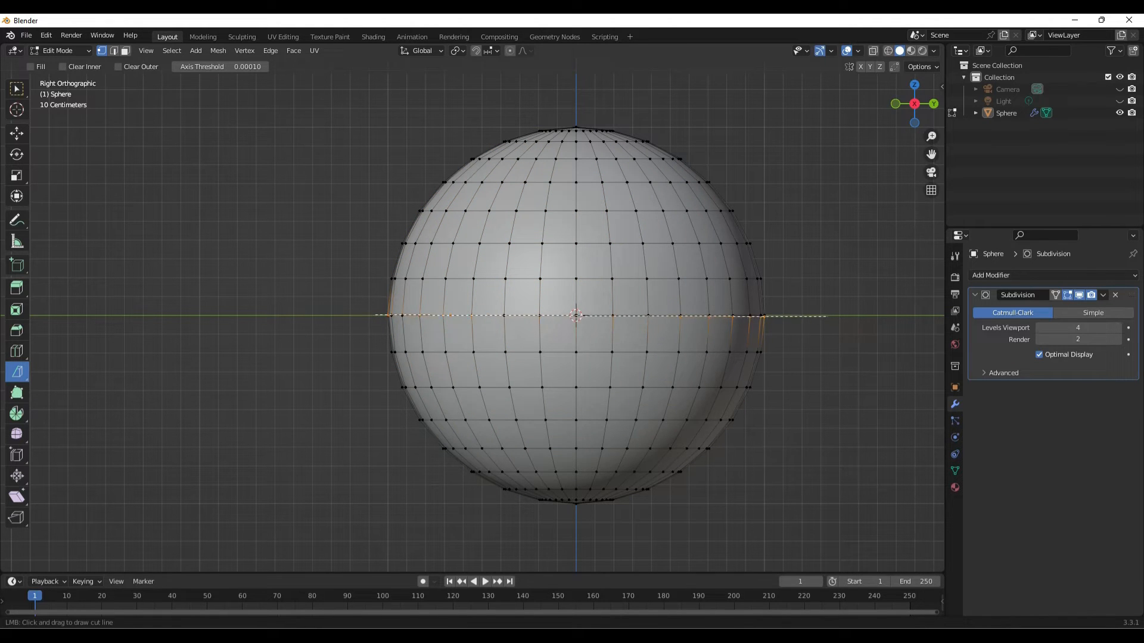
drag(365, 314, 766, 314)
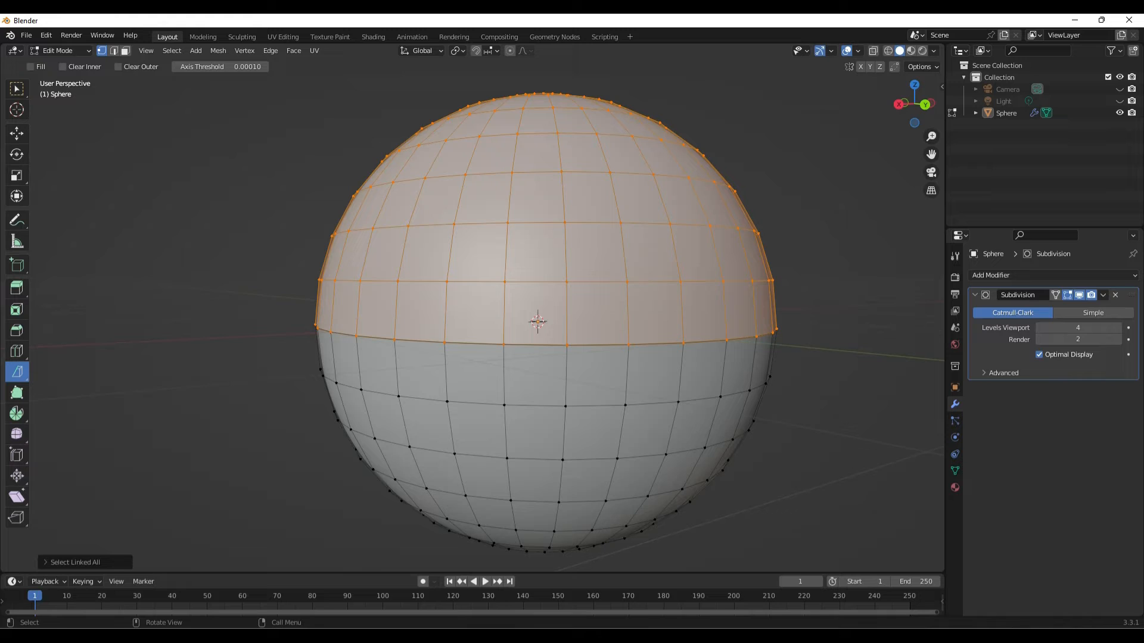
Separate the selected top half into its own object Sphere.001 and return to Object Mode
click(244, 50)
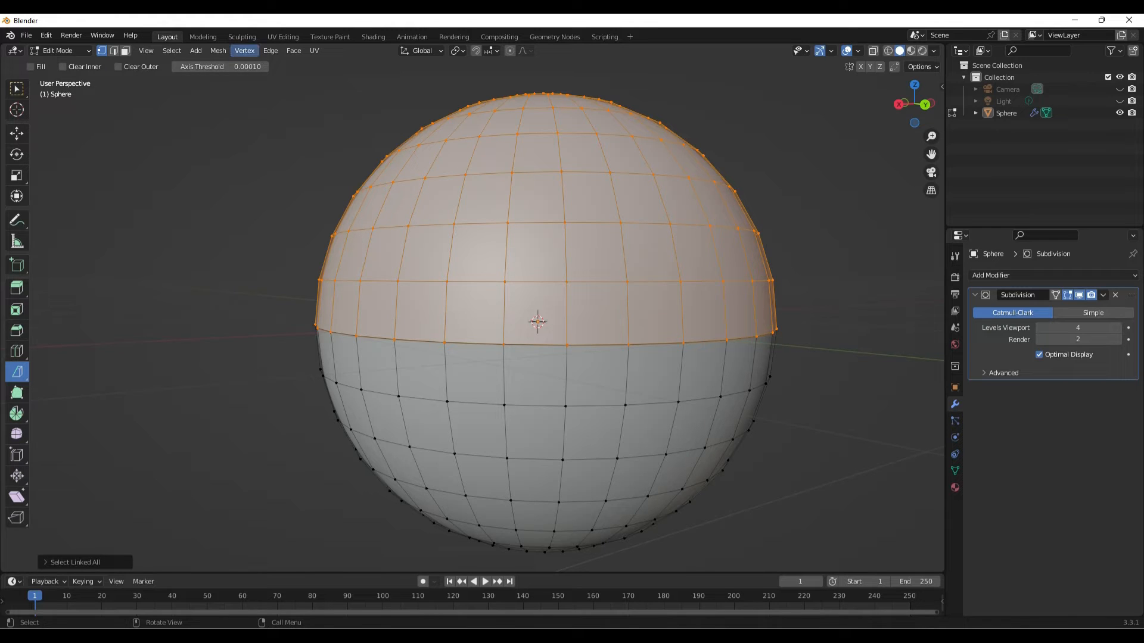
click(217, 50)
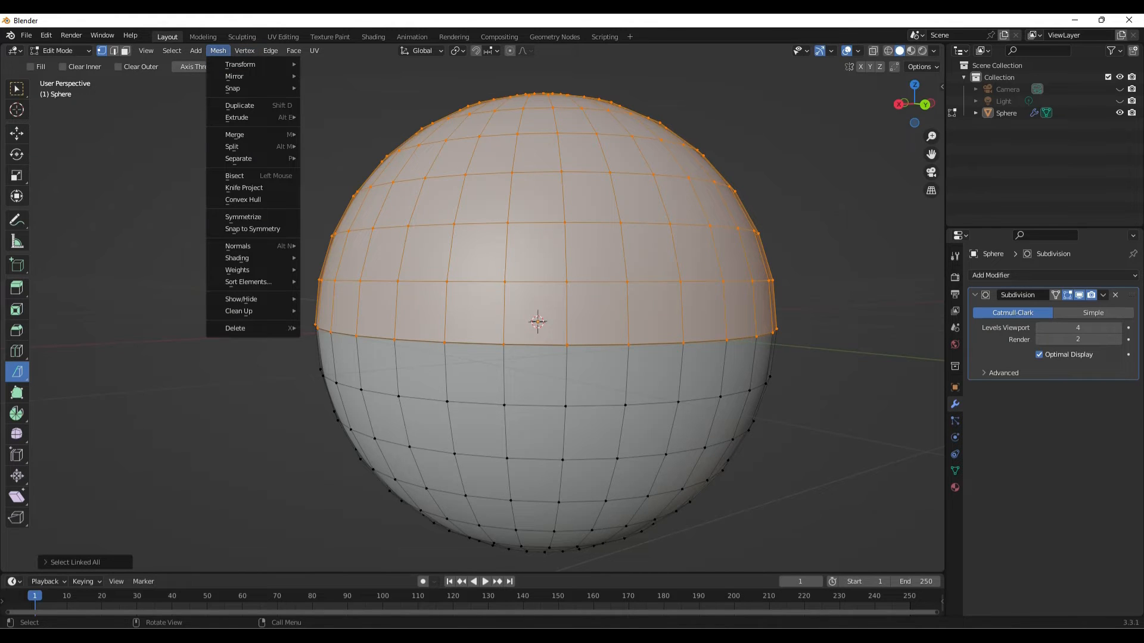
mouse_move(238, 158)
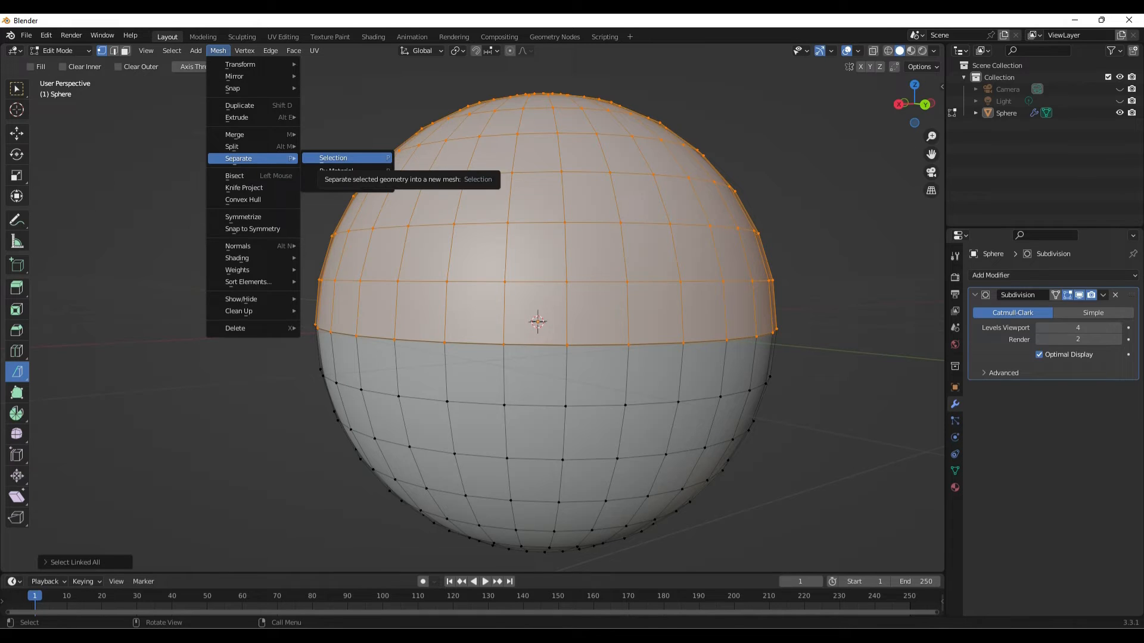
click(332, 157)
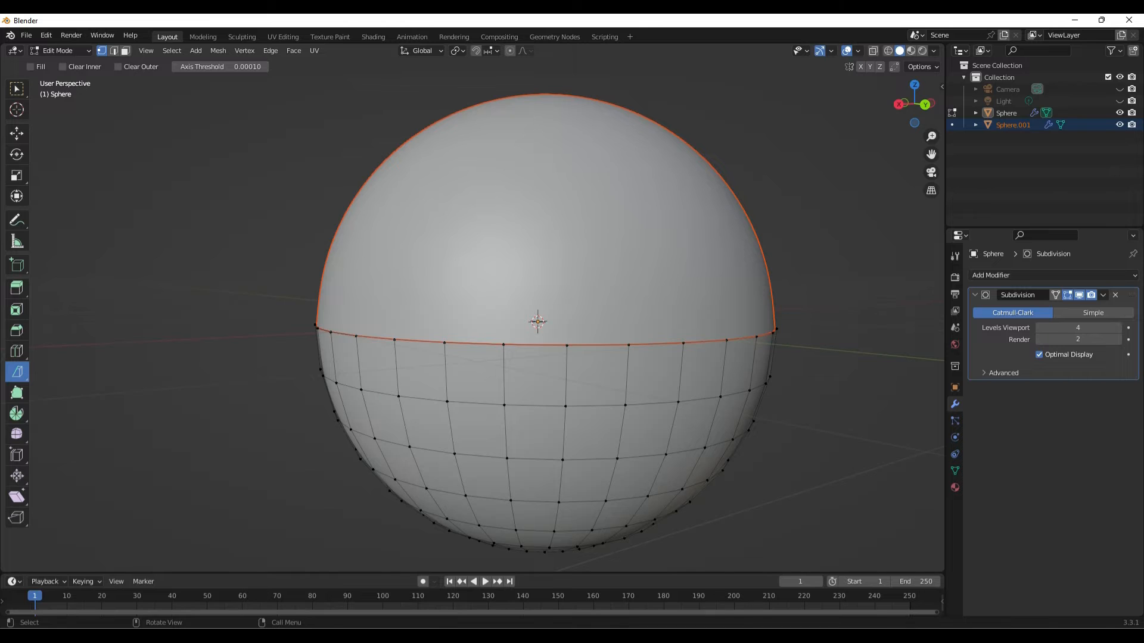
key(Tab)
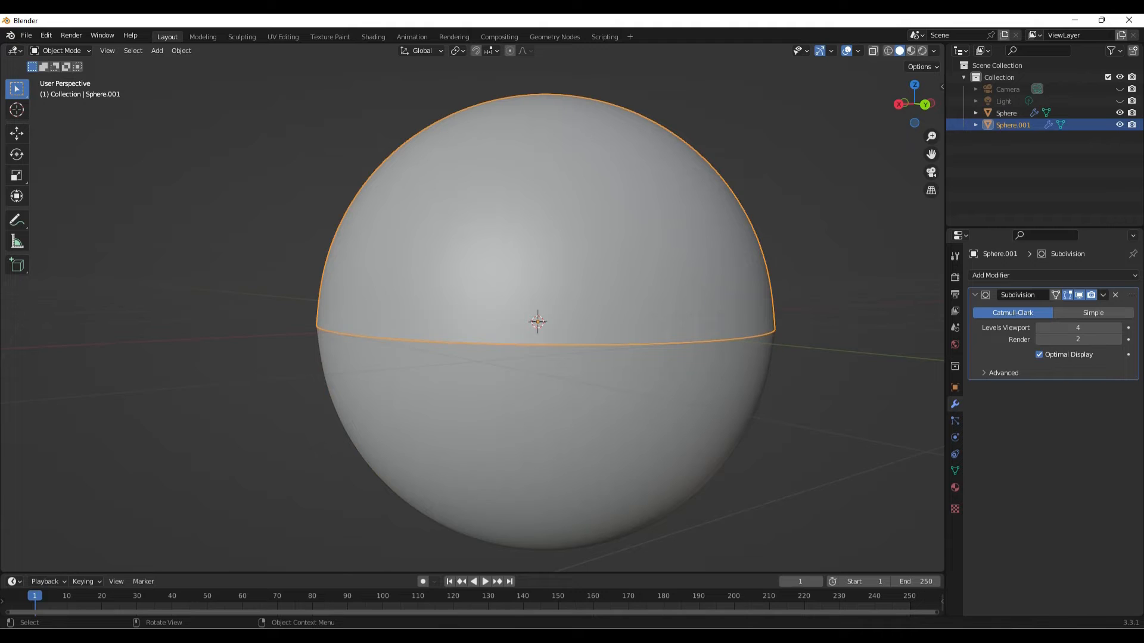
Lift Sphere.001 up along Z above the bottom half, then enter Edit Mode on it
click(15, 134)
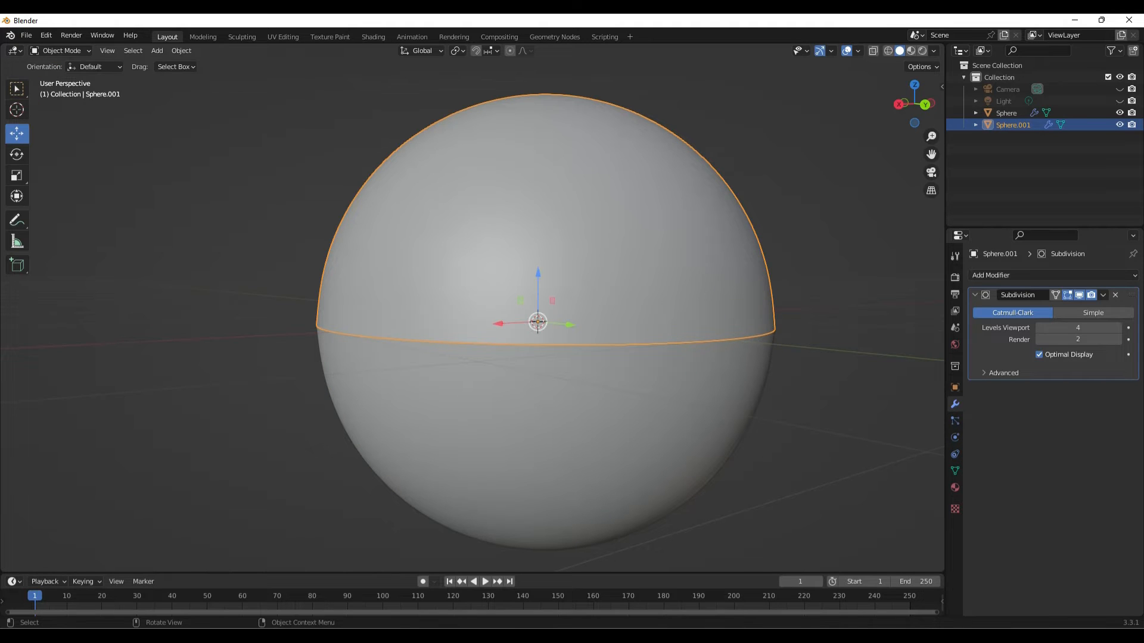
drag(537, 320, 537, 213)
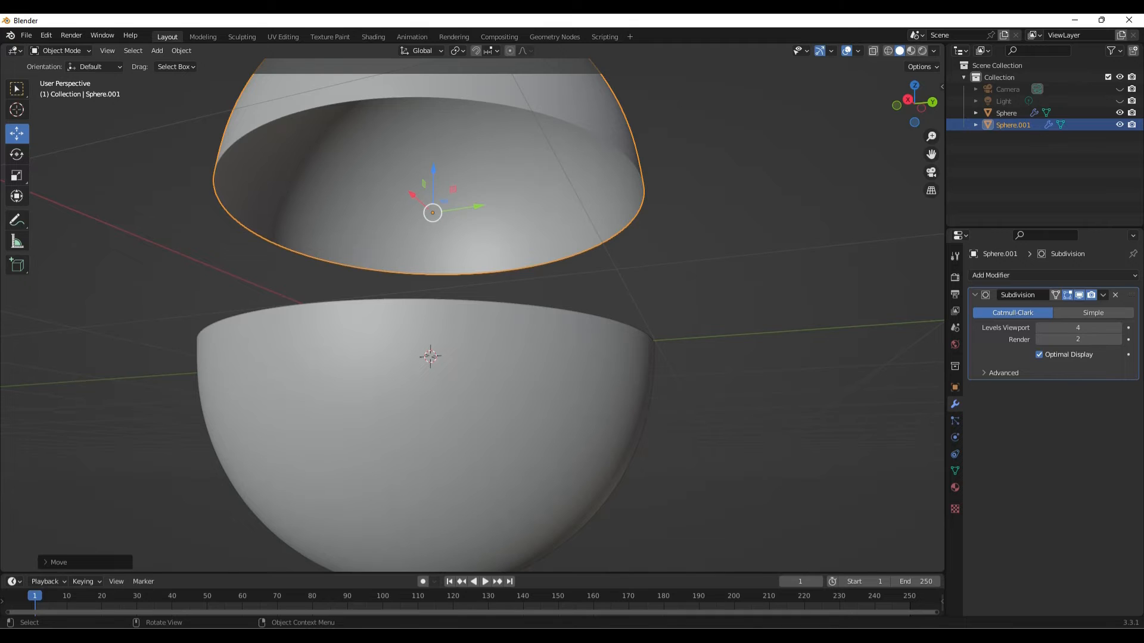
key(Tab)
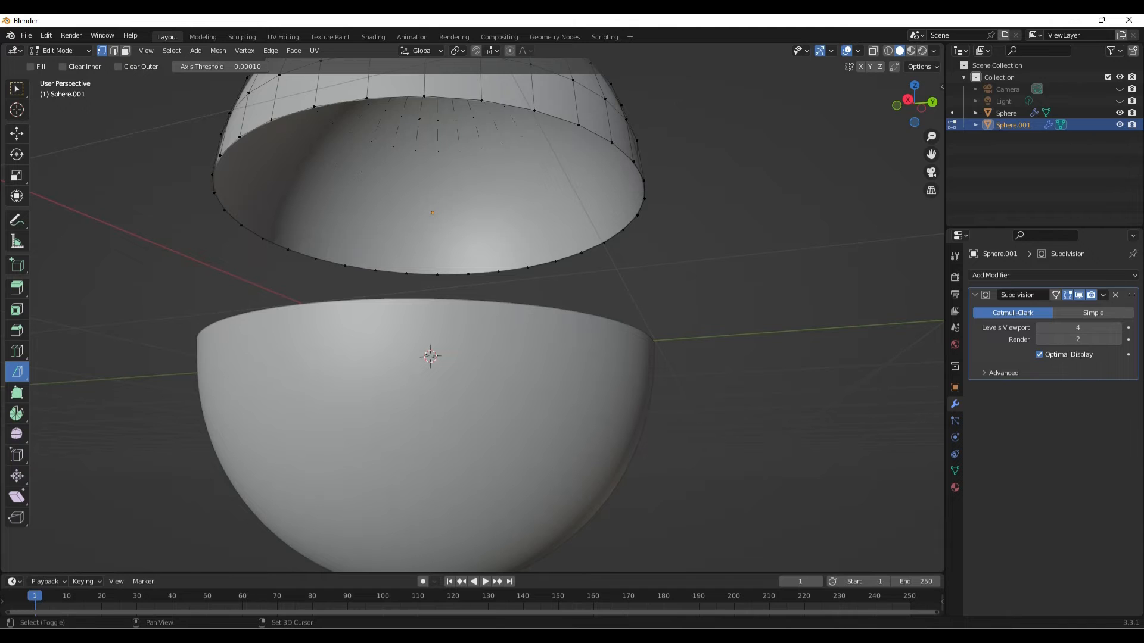
Select the top hemisphere's open rim loop and fill it with a face via Face > Fill
click(534, 110)
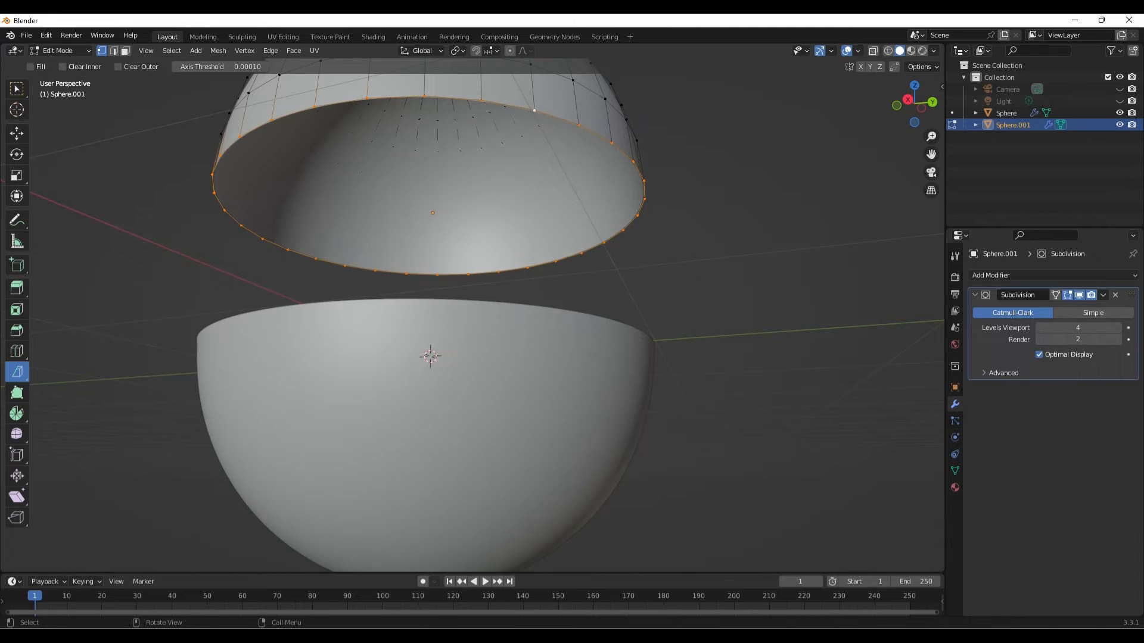
click(216, 50)
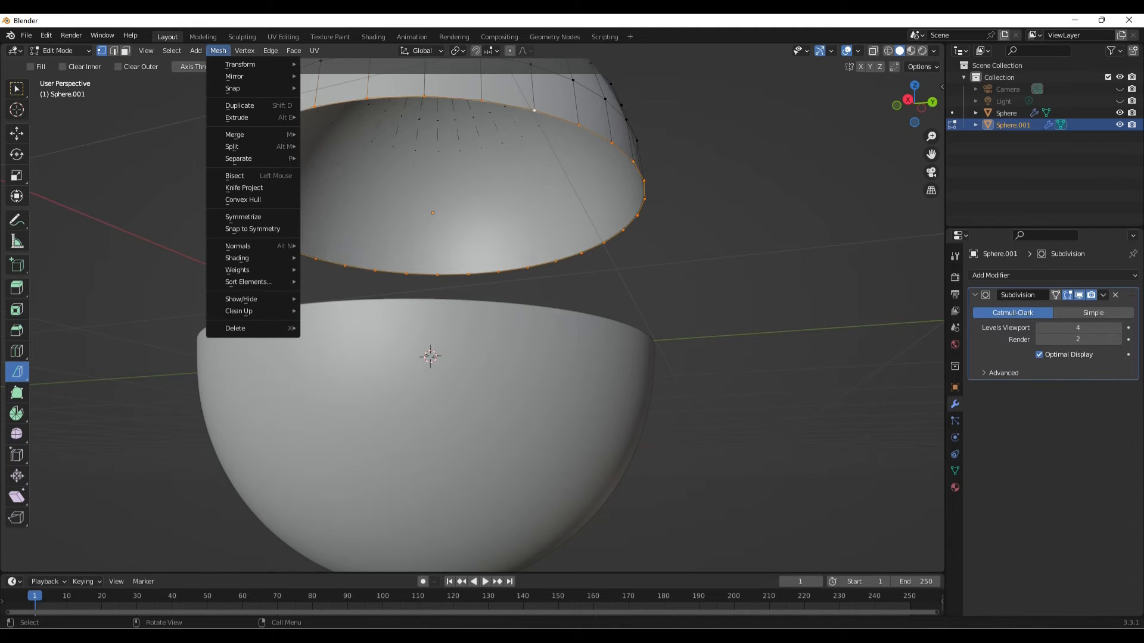
click(244, 50)
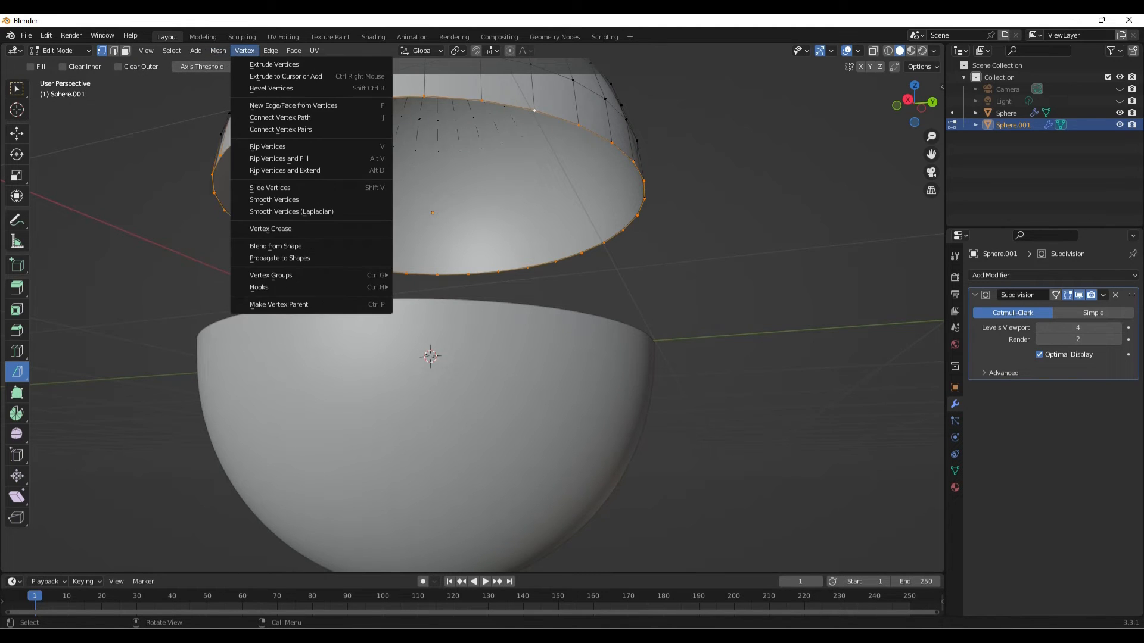
click(172, 50)
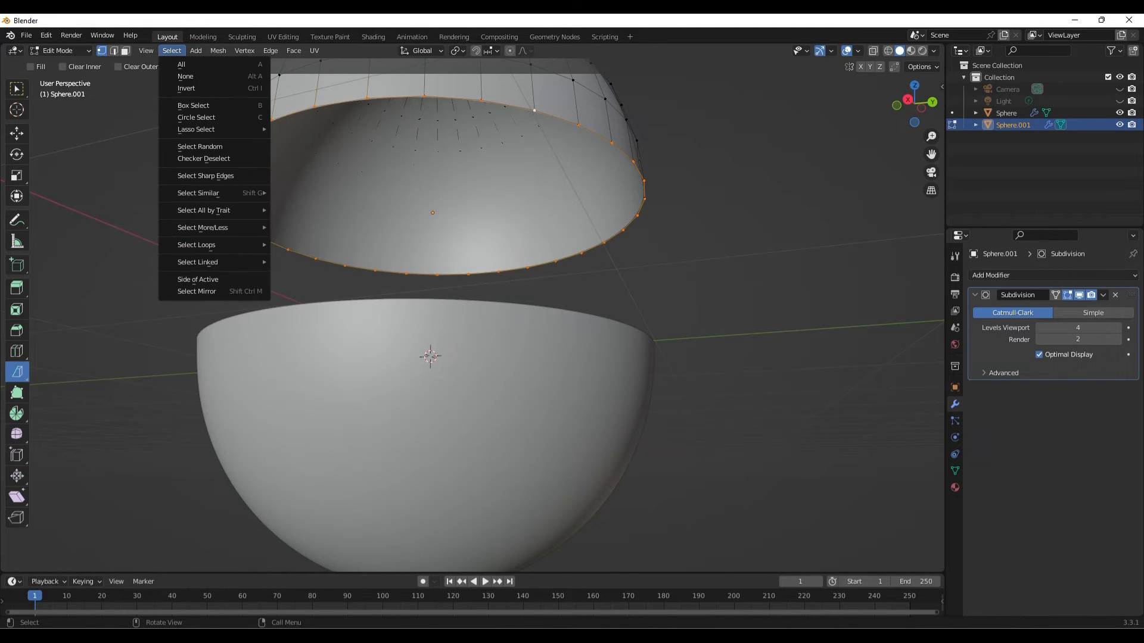
click(194, 51)
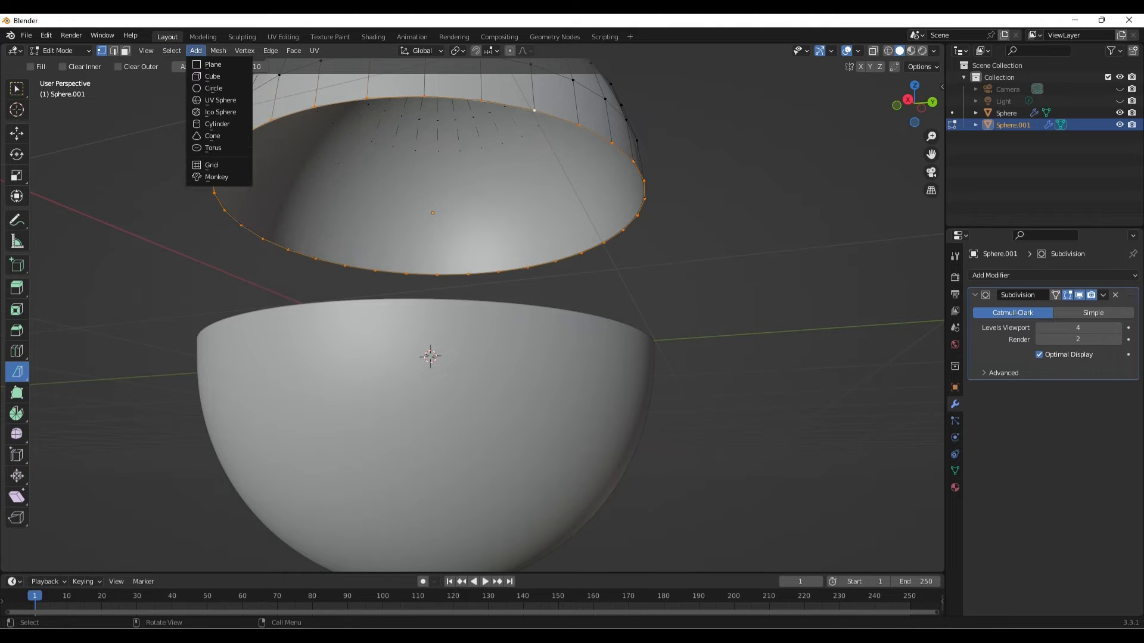
click(270, 50)
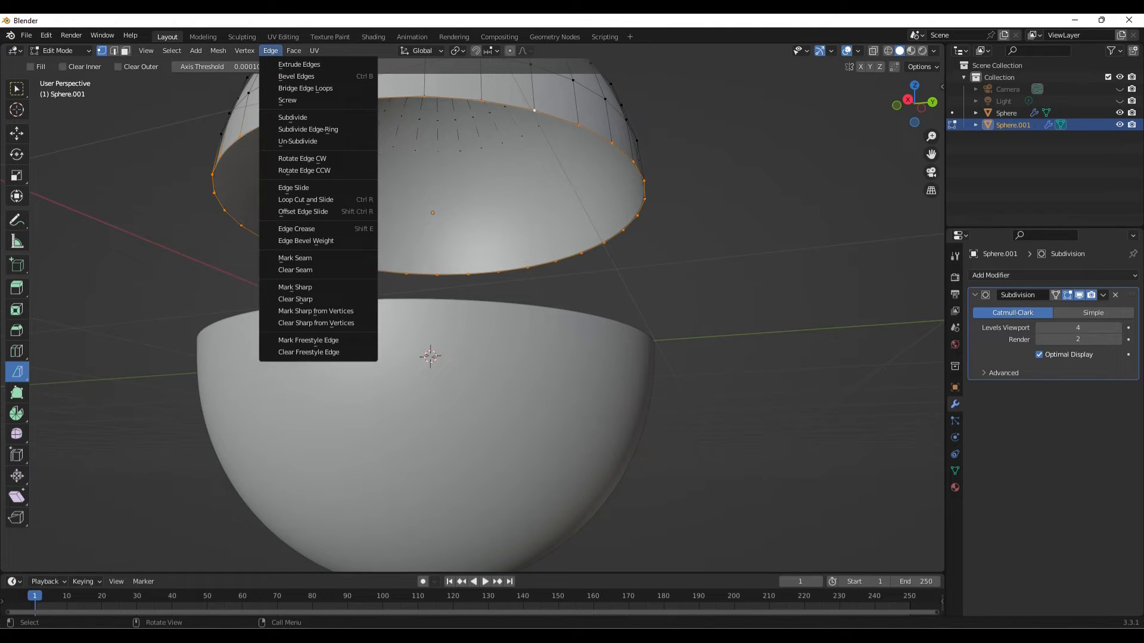
click(293, 50)
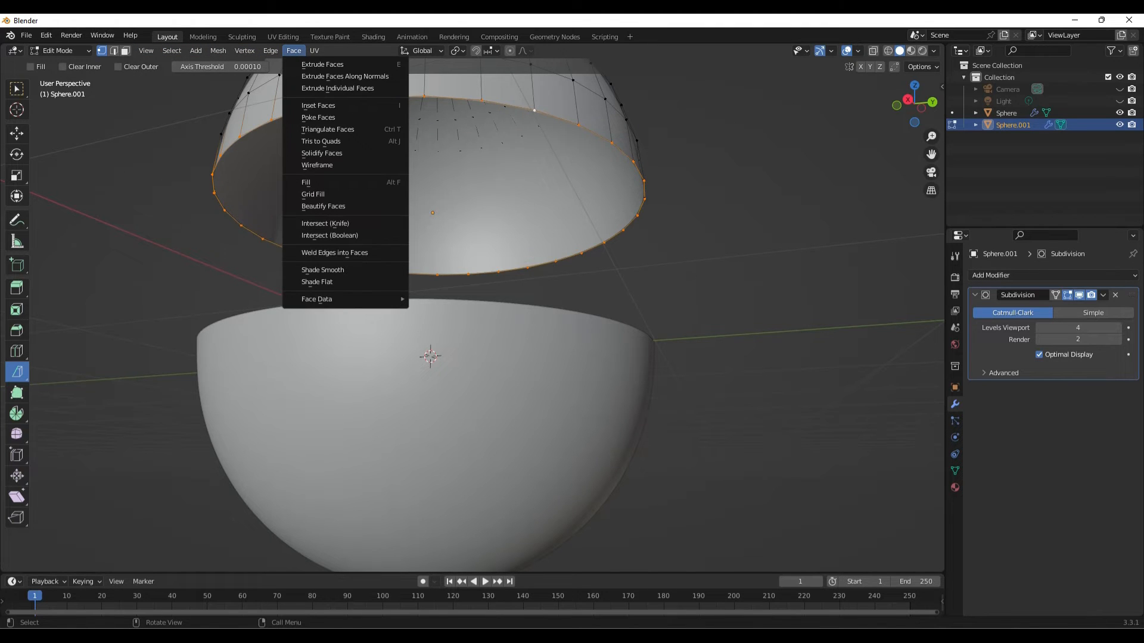
mouse_move(306, 181)
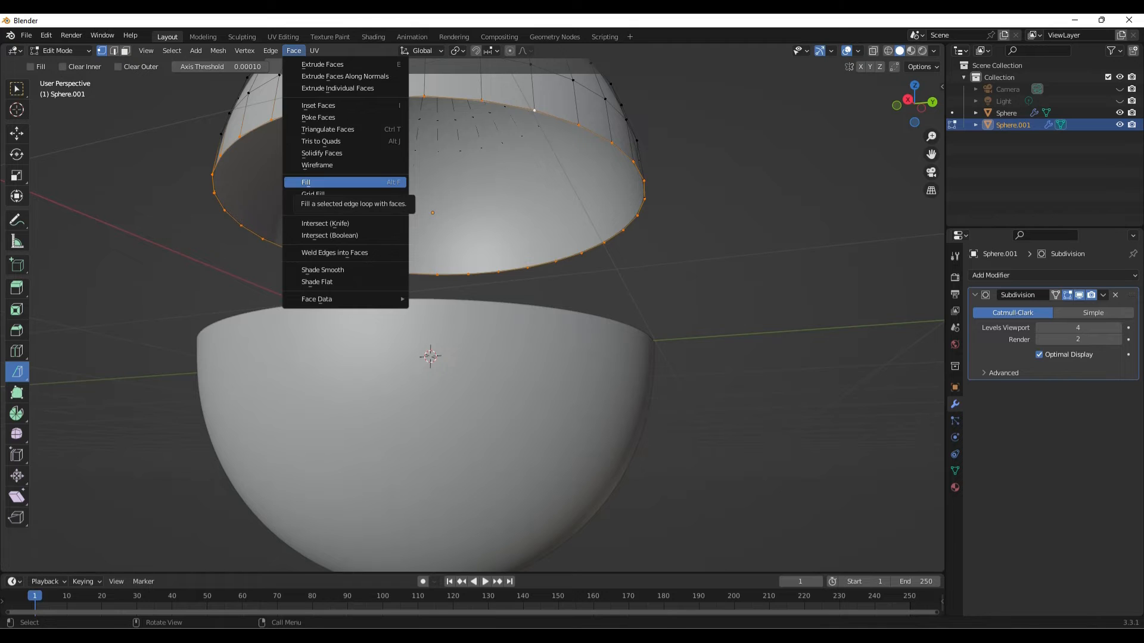
click(306, 181)
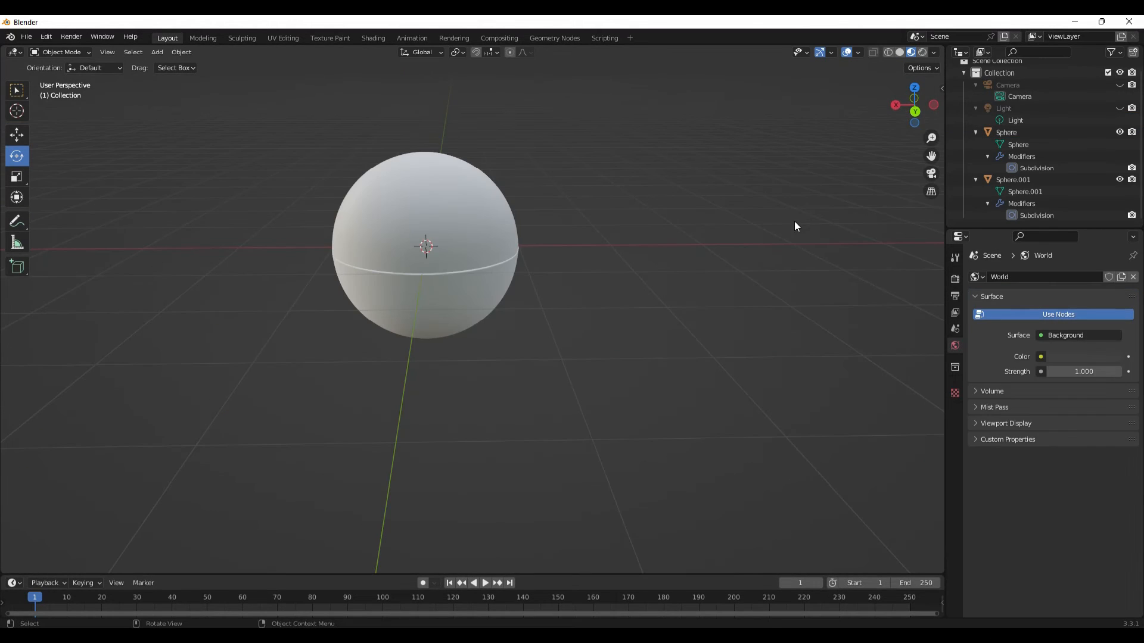
mouse_move(777, 227)
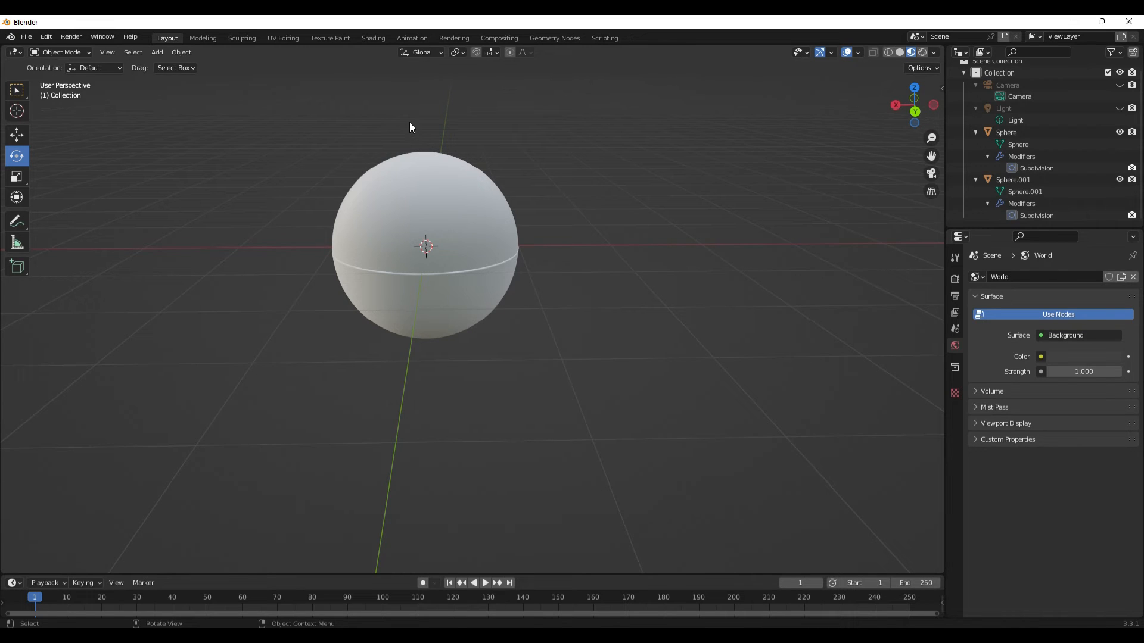
Add a plane via Add > Mesh > Plane and move it to the right of the sphere
click(156, 51)
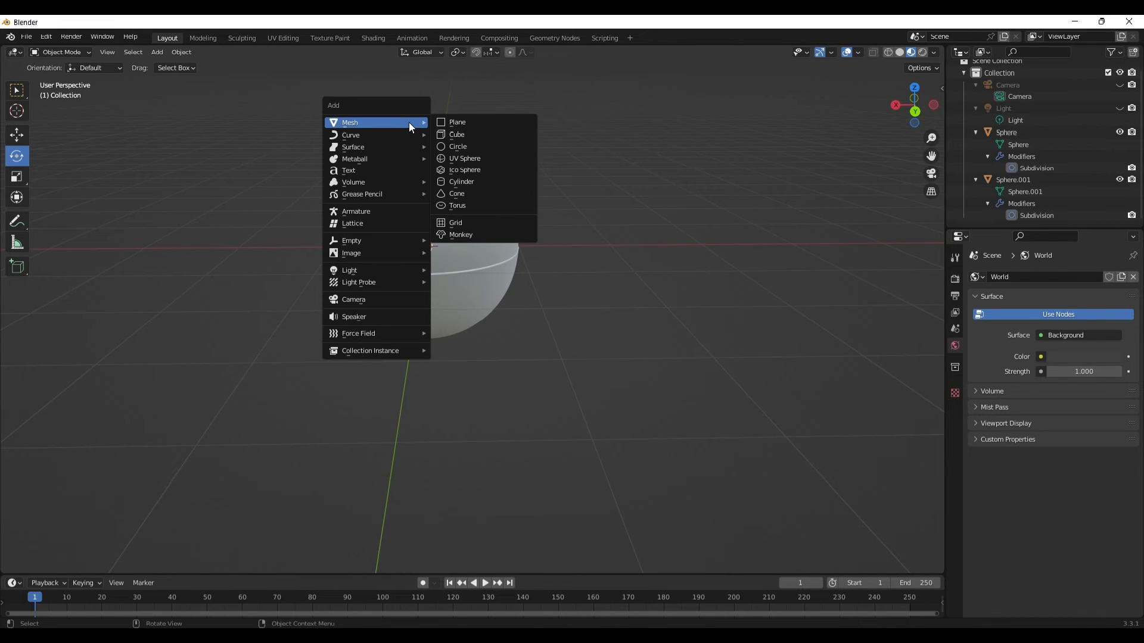
click(456, 122)
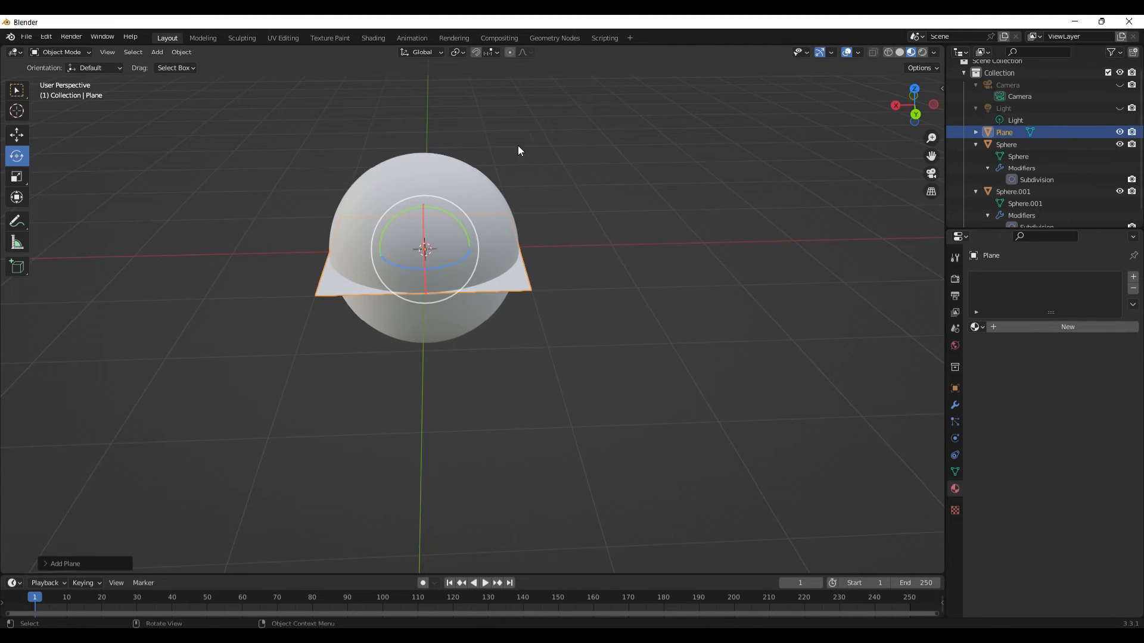
mouse_move(180, 124)
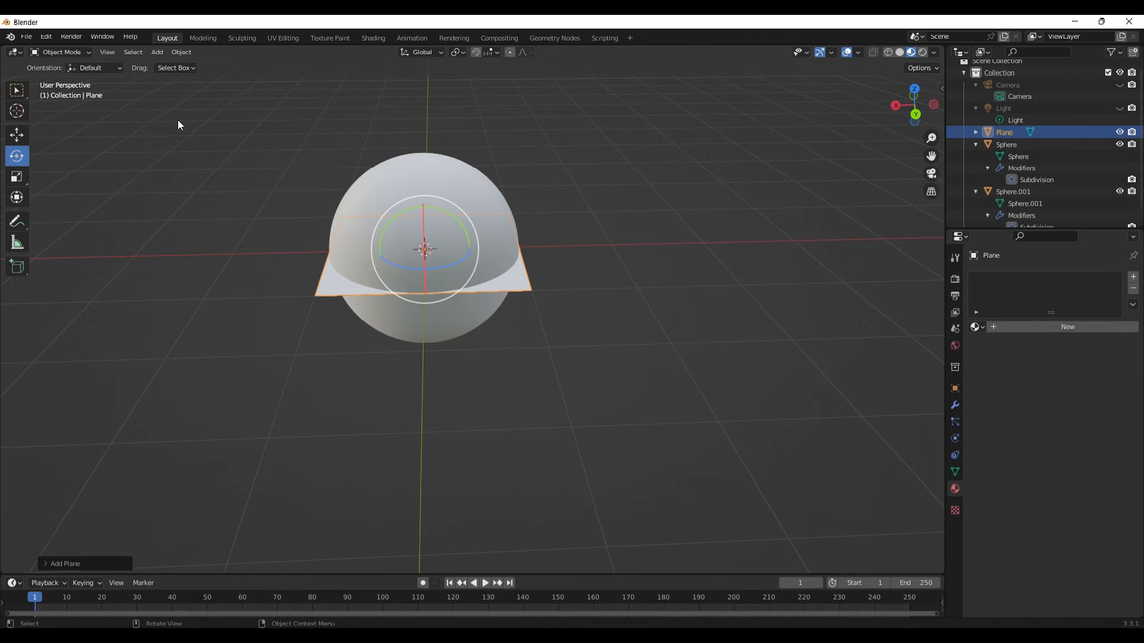
mouse_move(37, 95)
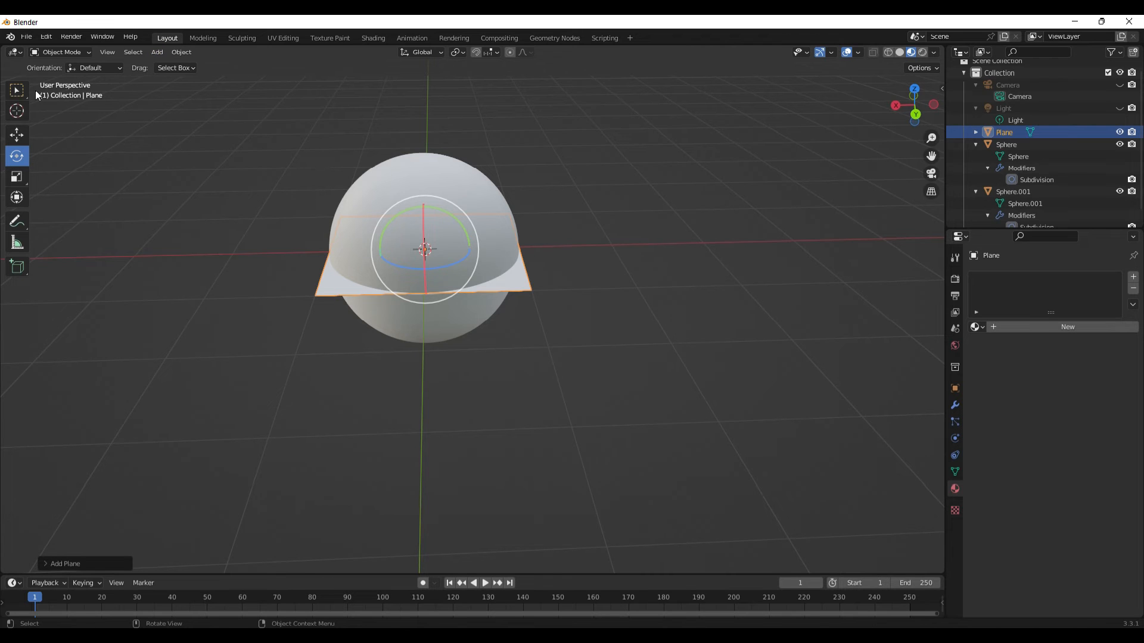
click(15, 134)
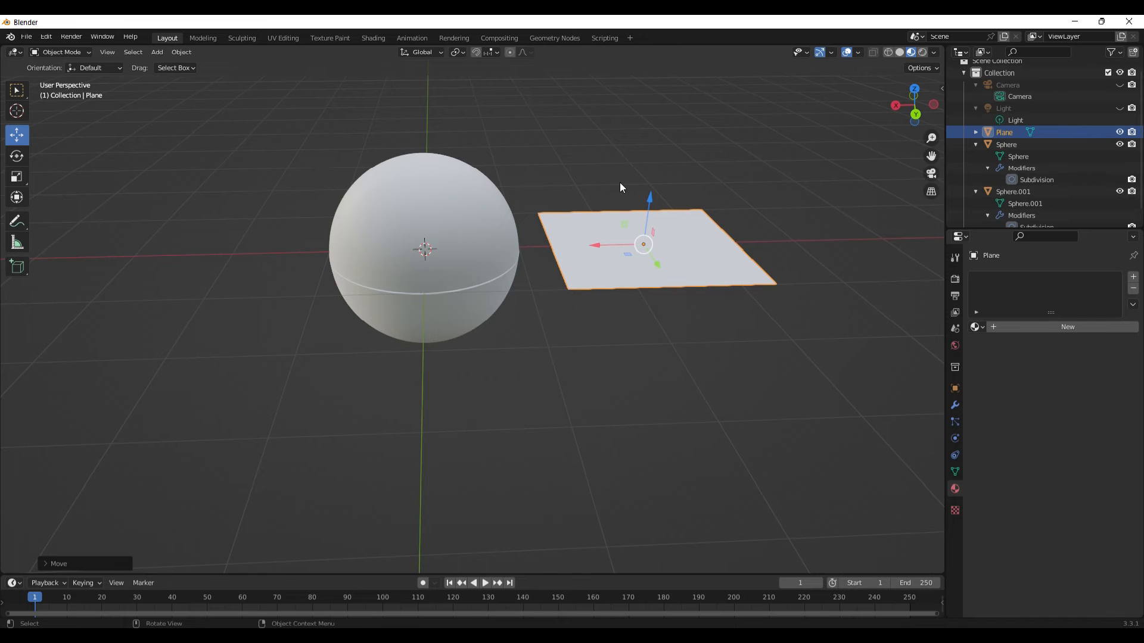
key(Tab)
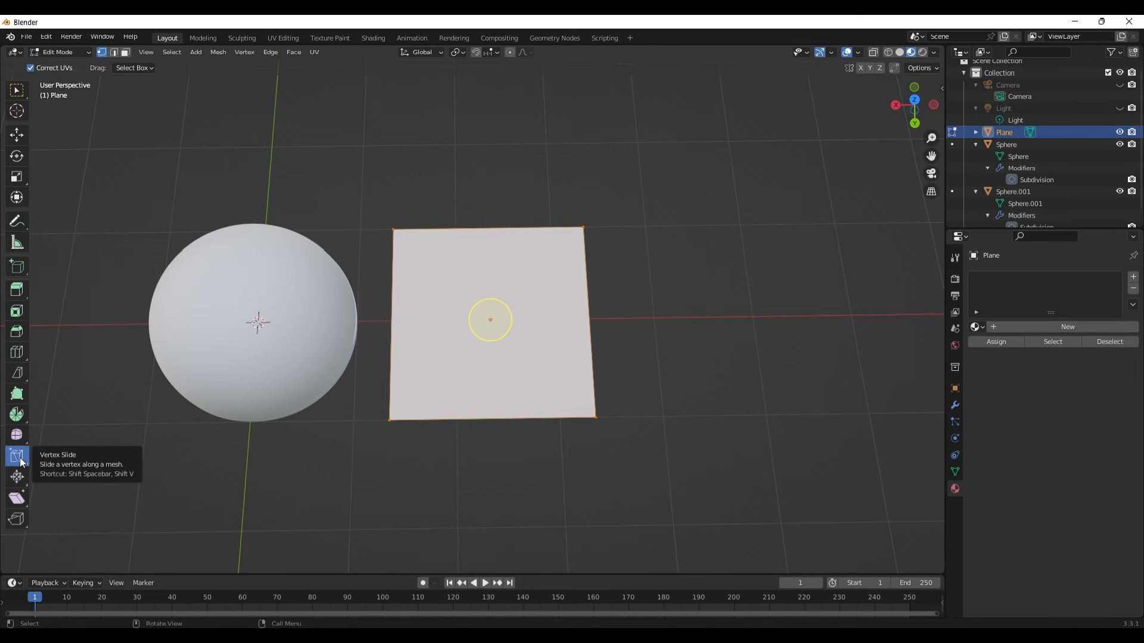
mouse_move(315, 264)
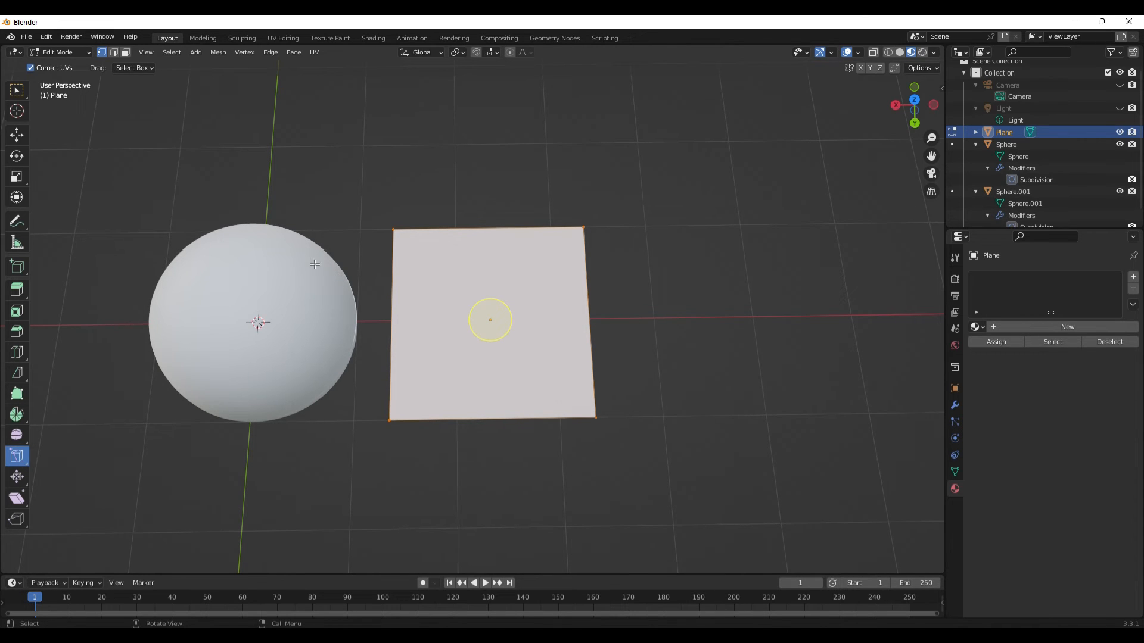
mouse_move(392, 226)
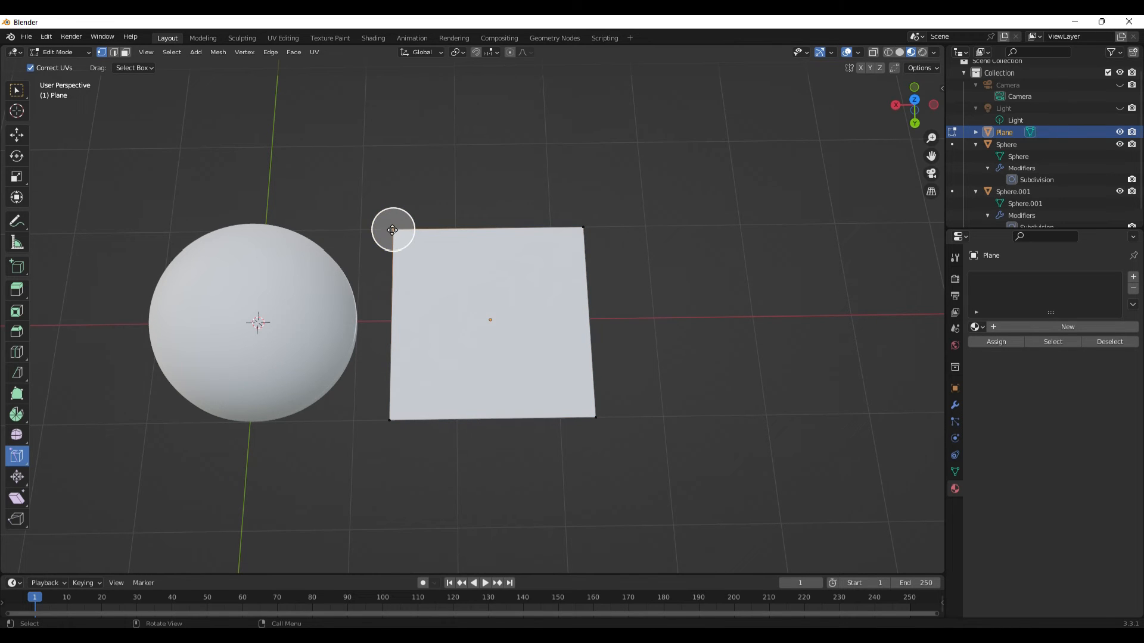
Slide the plane's two top corners down their edges into a slanted eye shape, then return to Object Mode
drag(392, 229, 392, 313)
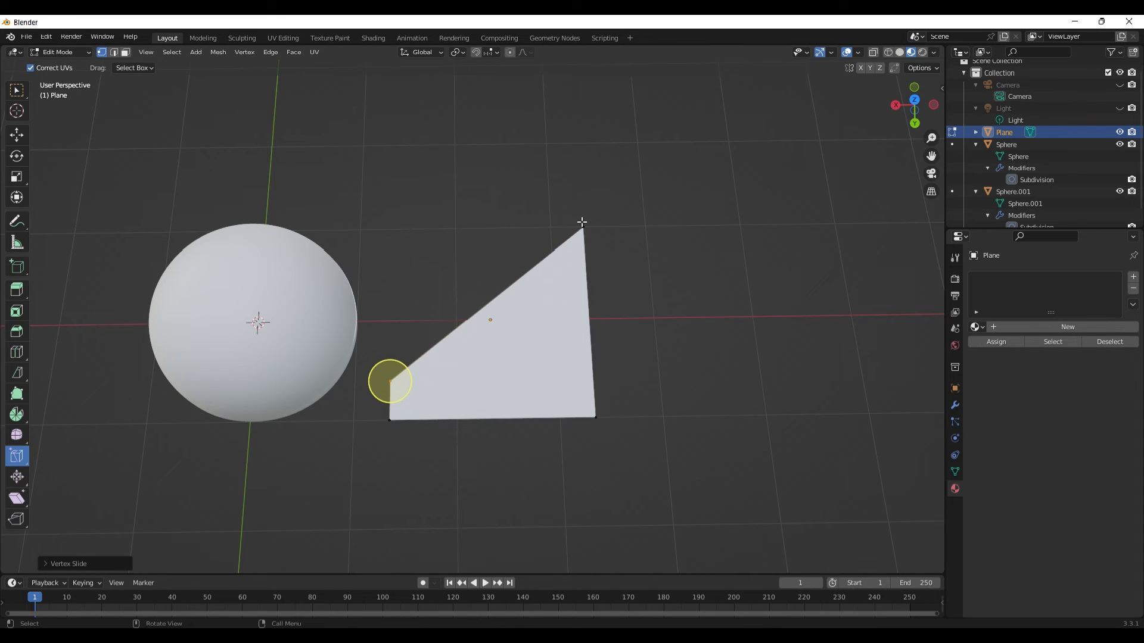
drag(388, 380, 581, 226)
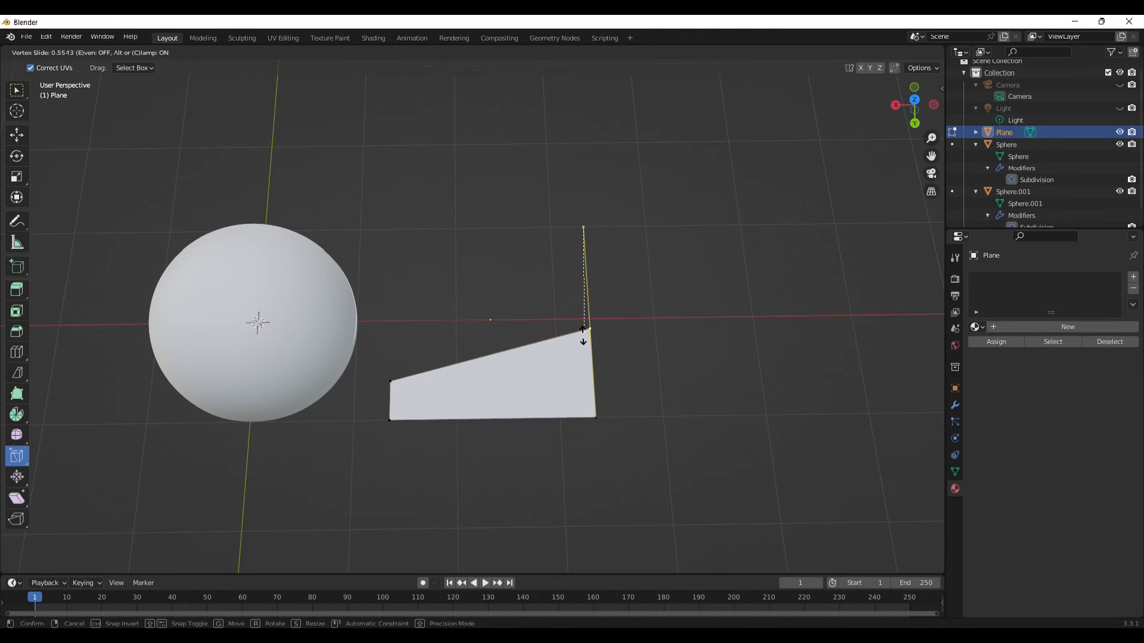
click(591, 334)
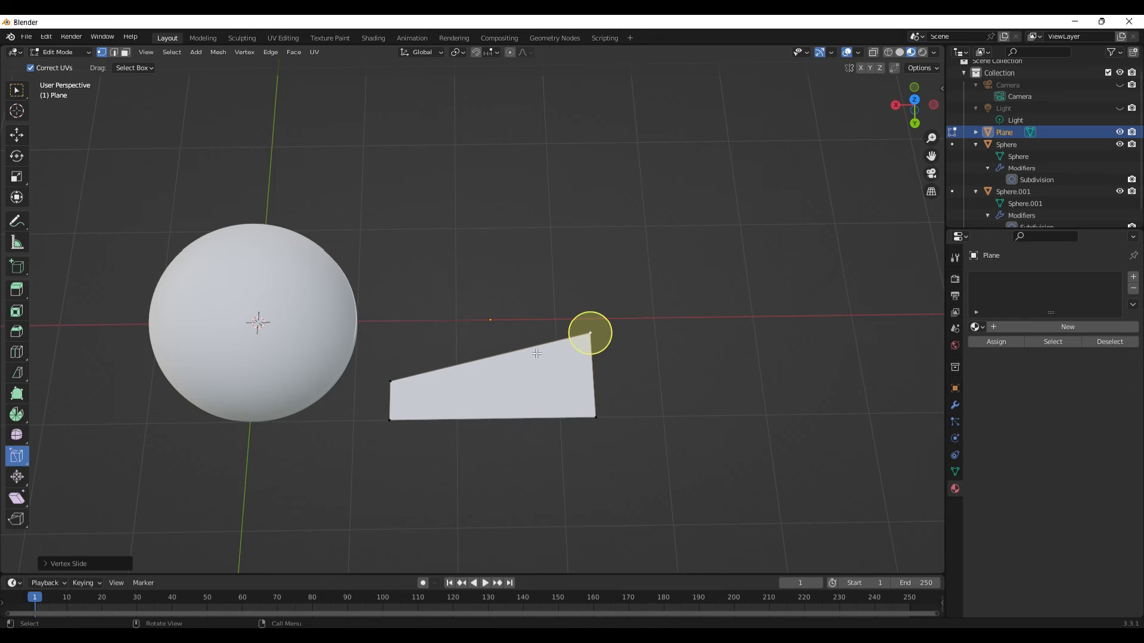
mouse_move(540, 360)
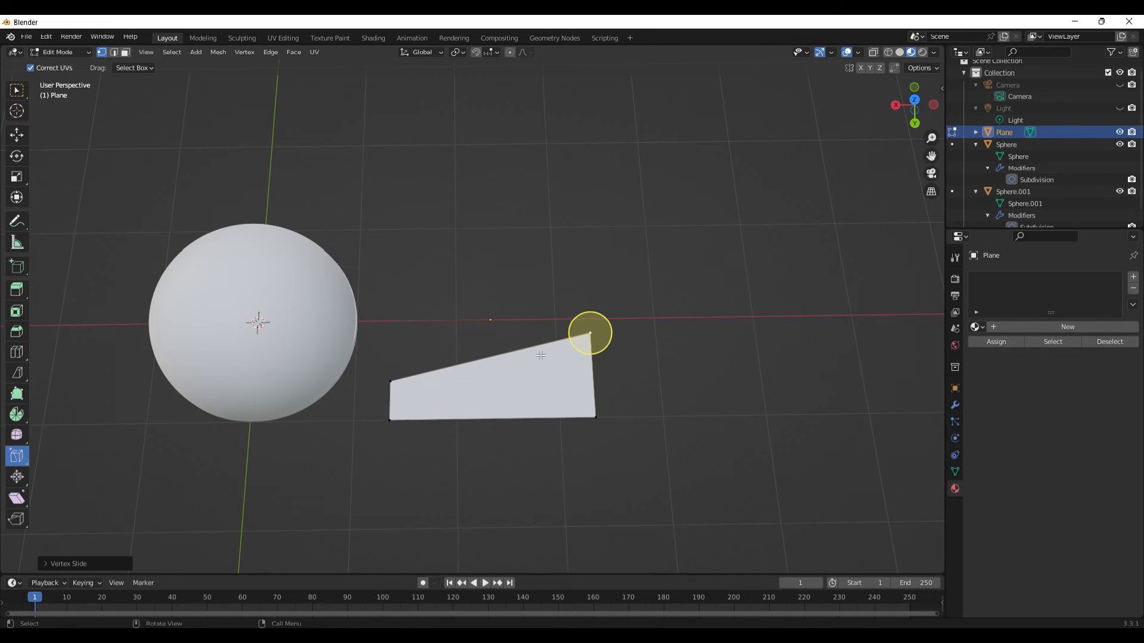
key(Tab)
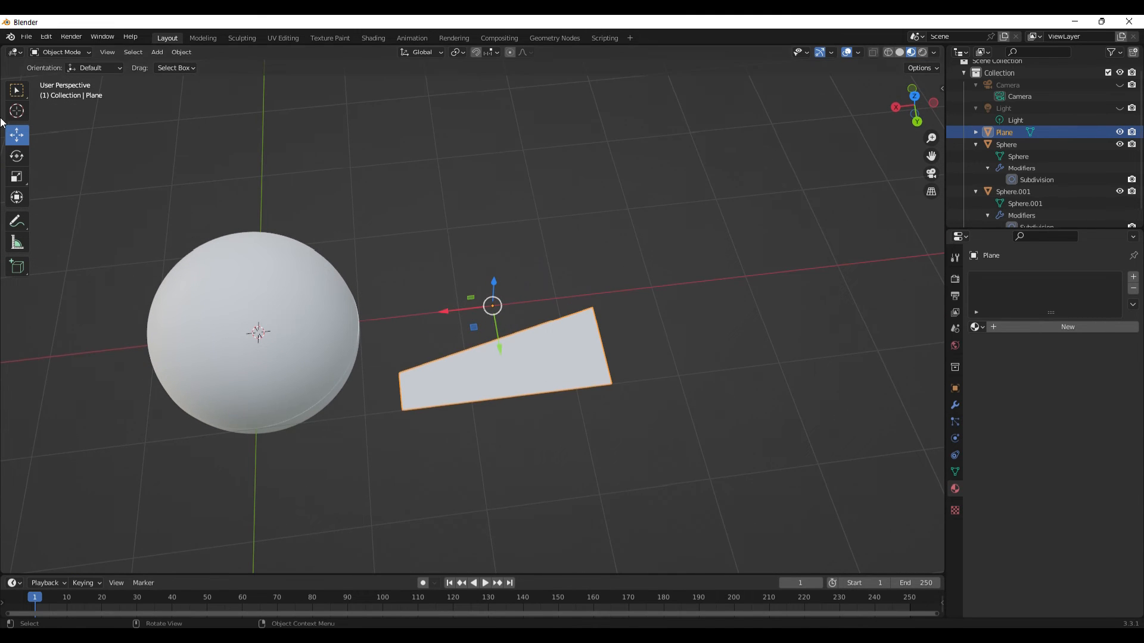
Activate the Scale tool to shrink the eye plane
click(17, 176)
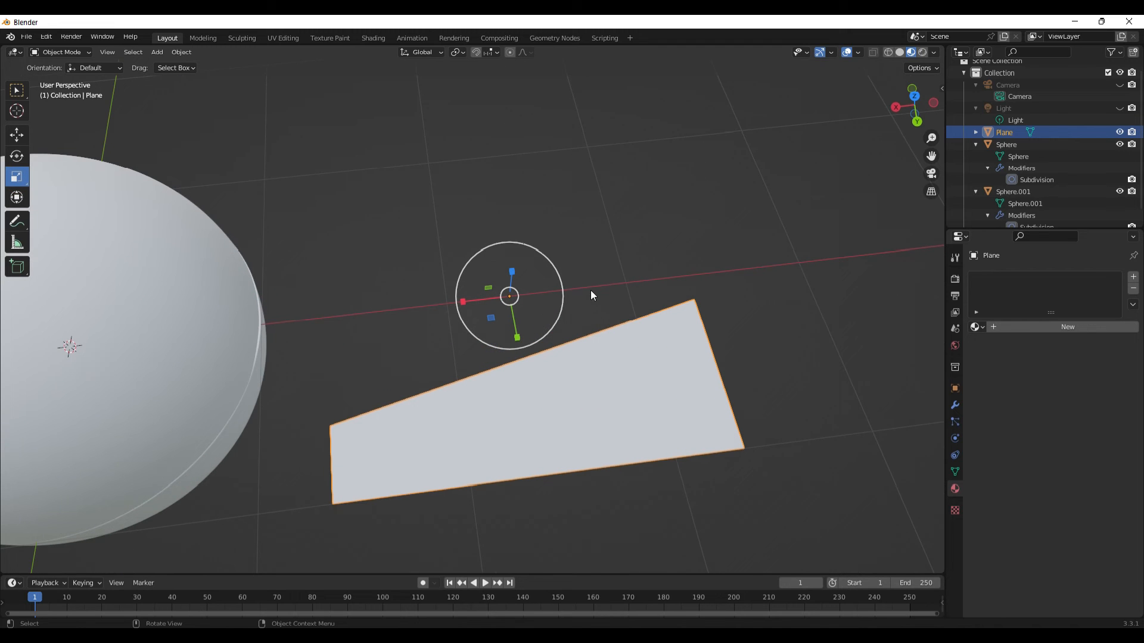
mouse_move(511, 271)
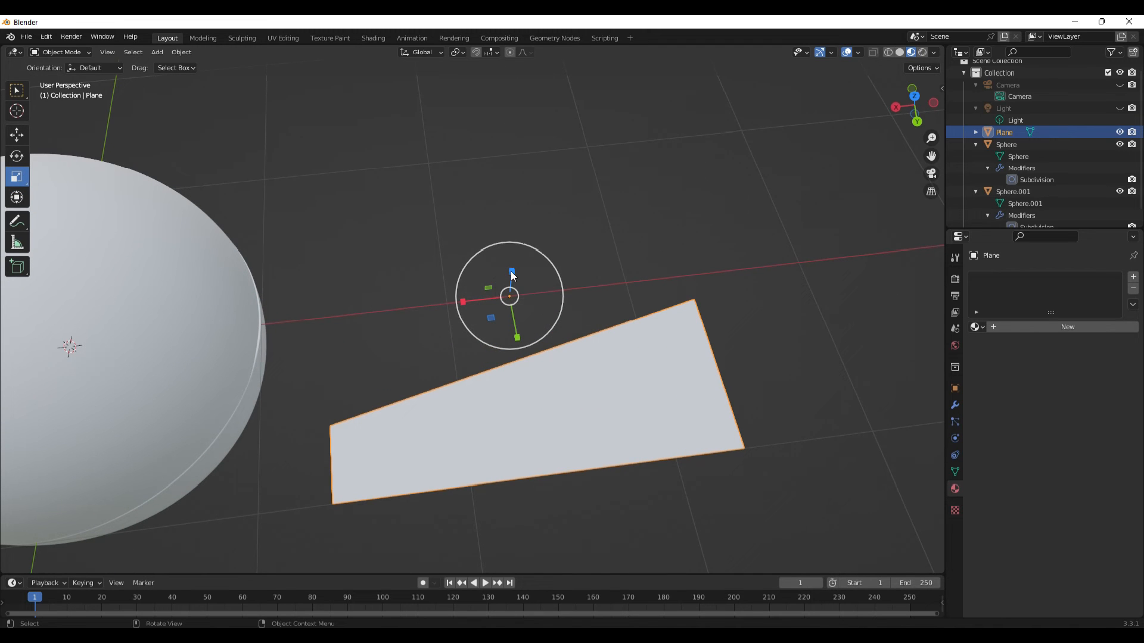
mouse_move(519, 337)
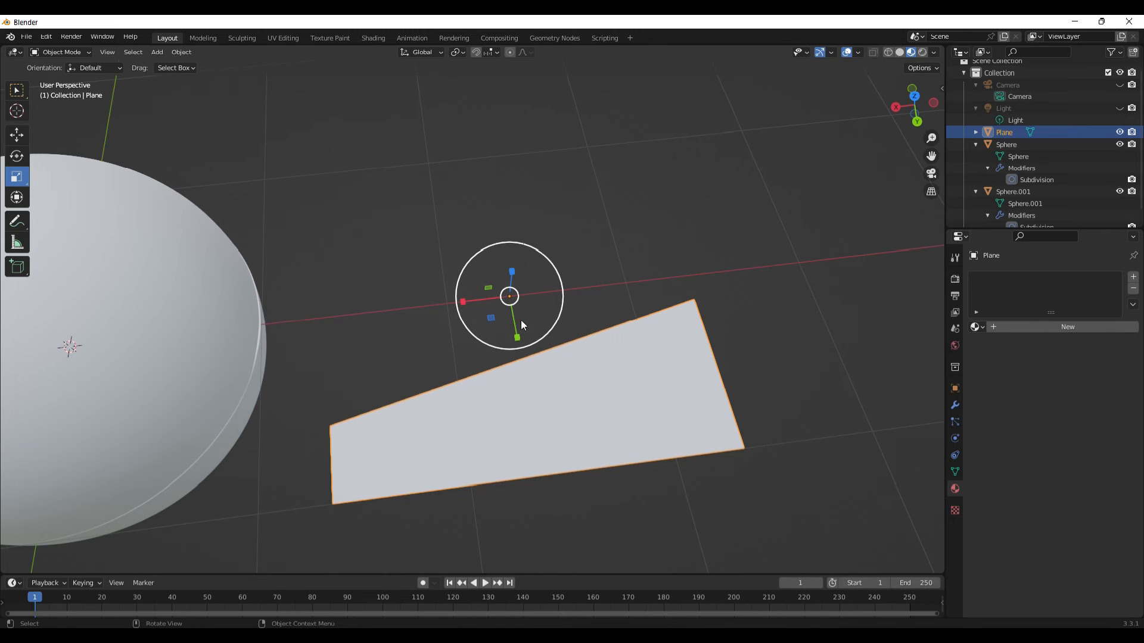
mouse_move(511, 301)
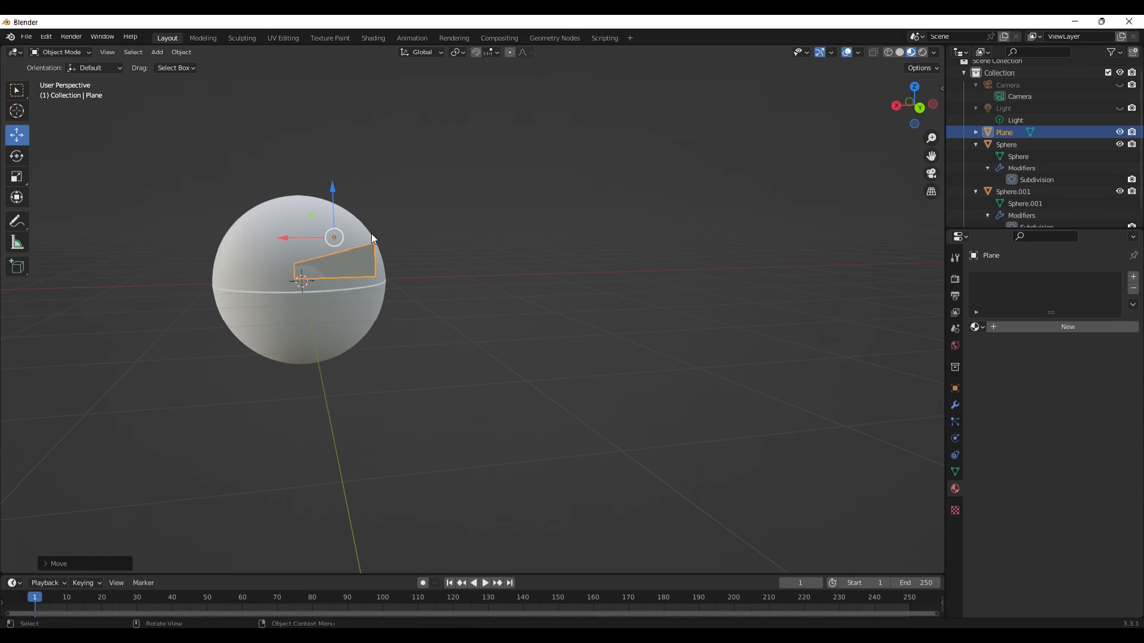
Duplicate the eye plane and rotate the copy into a mirrored second eye beside the first
key(ctrl+c)
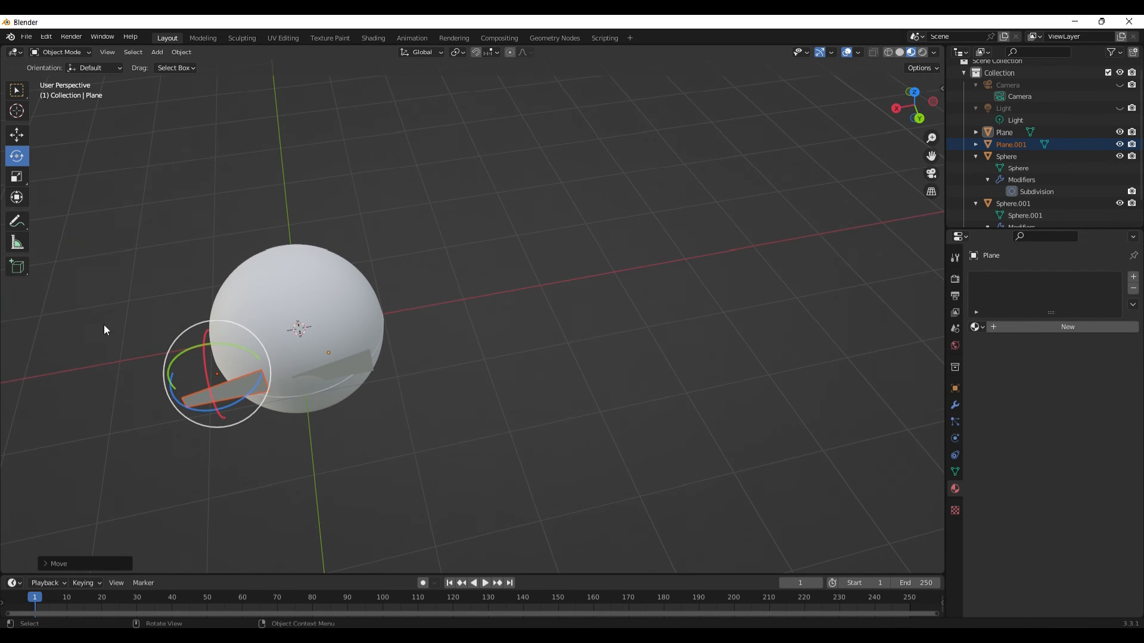
key(r)
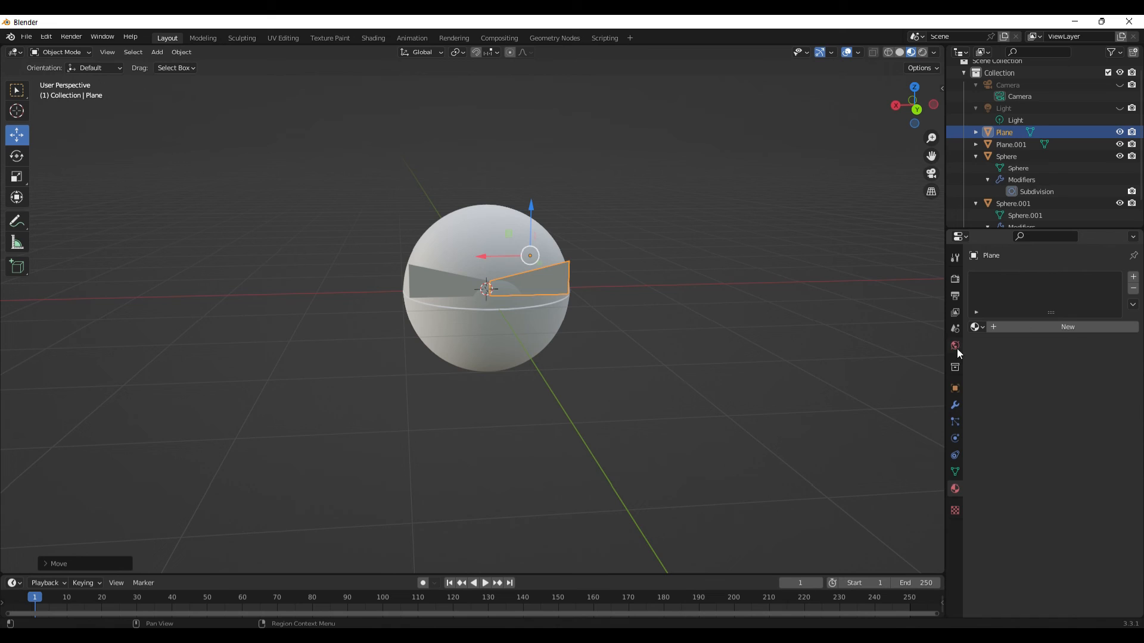
click(954, 405)
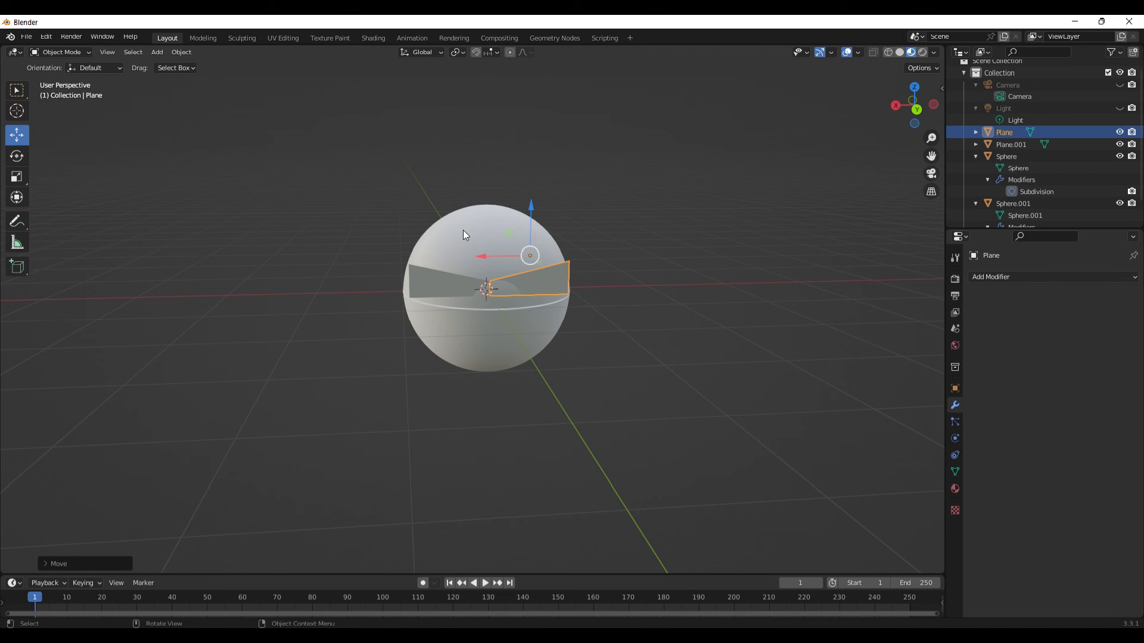
Give Sphere.001 a new material renamed 'v top' with a red base colour
click(1013, 202)
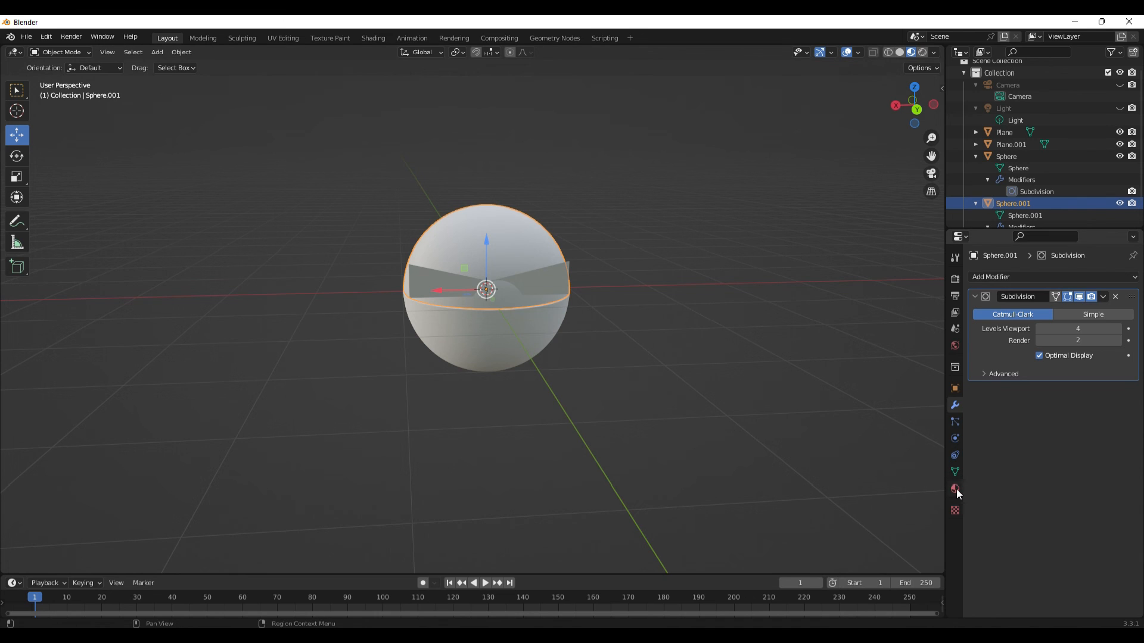
mouse_move(954, 488)
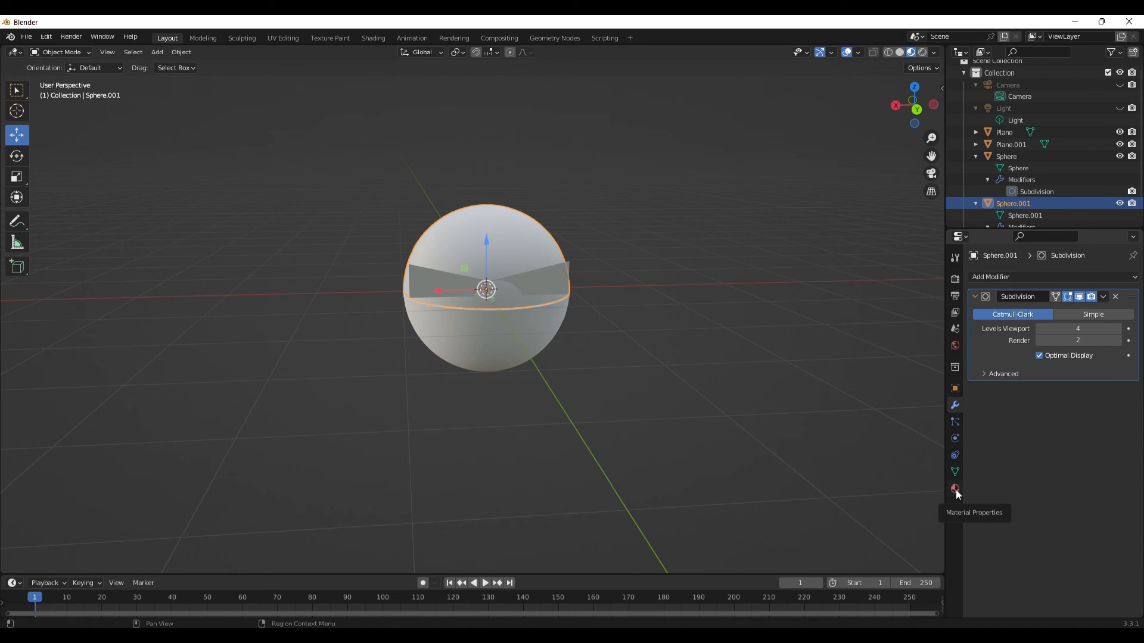
click(954, 488)
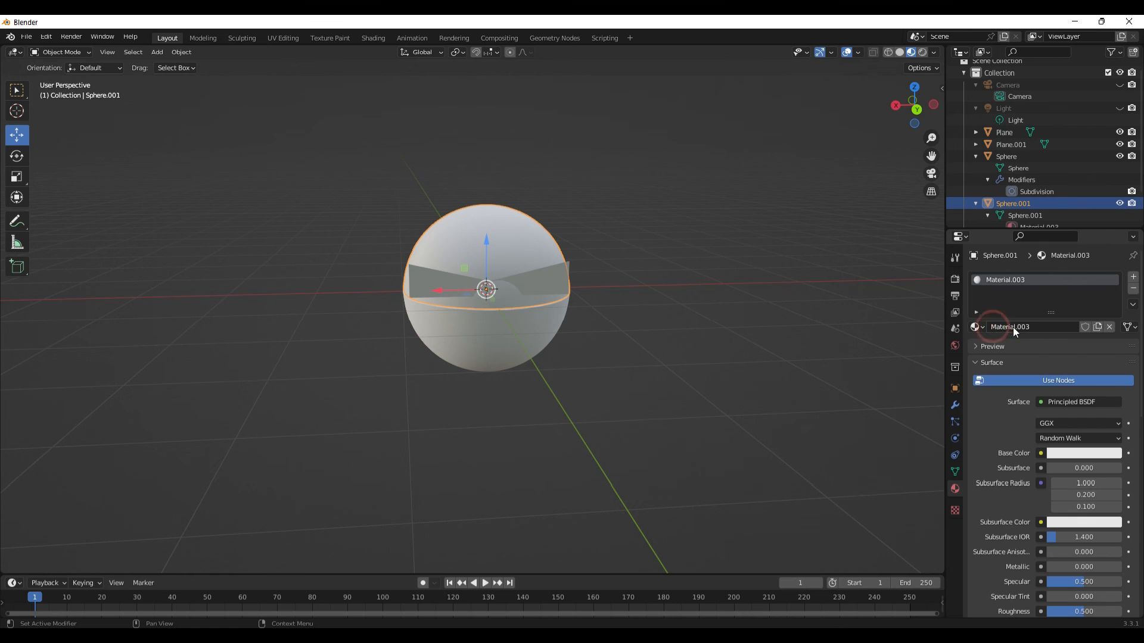
double_click(1010, 326)
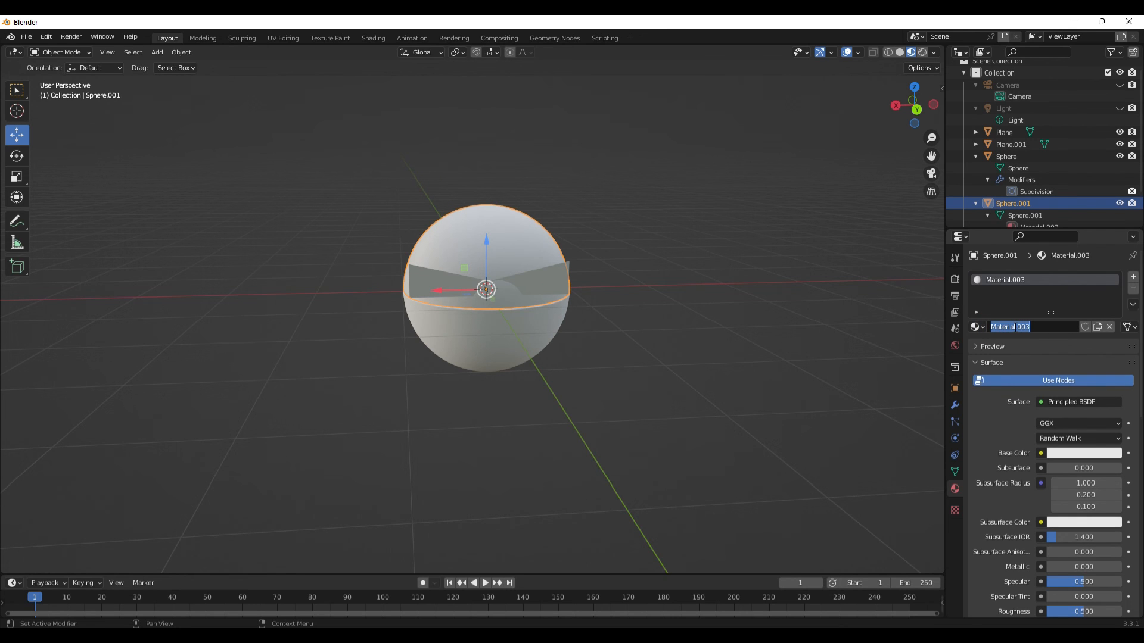
text(v)
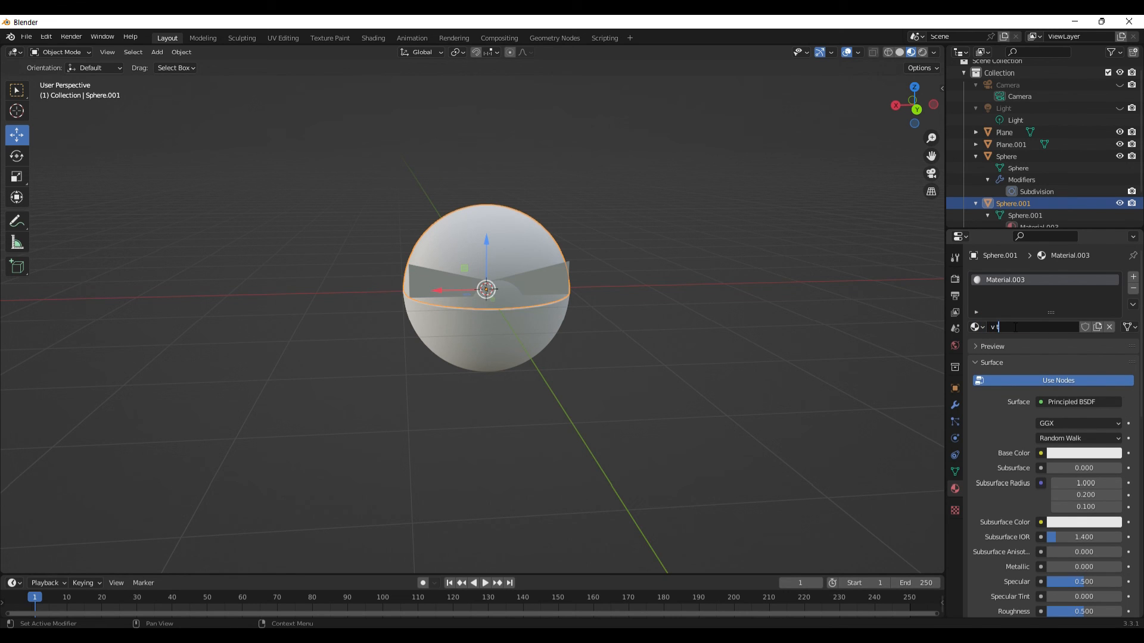
text(top)
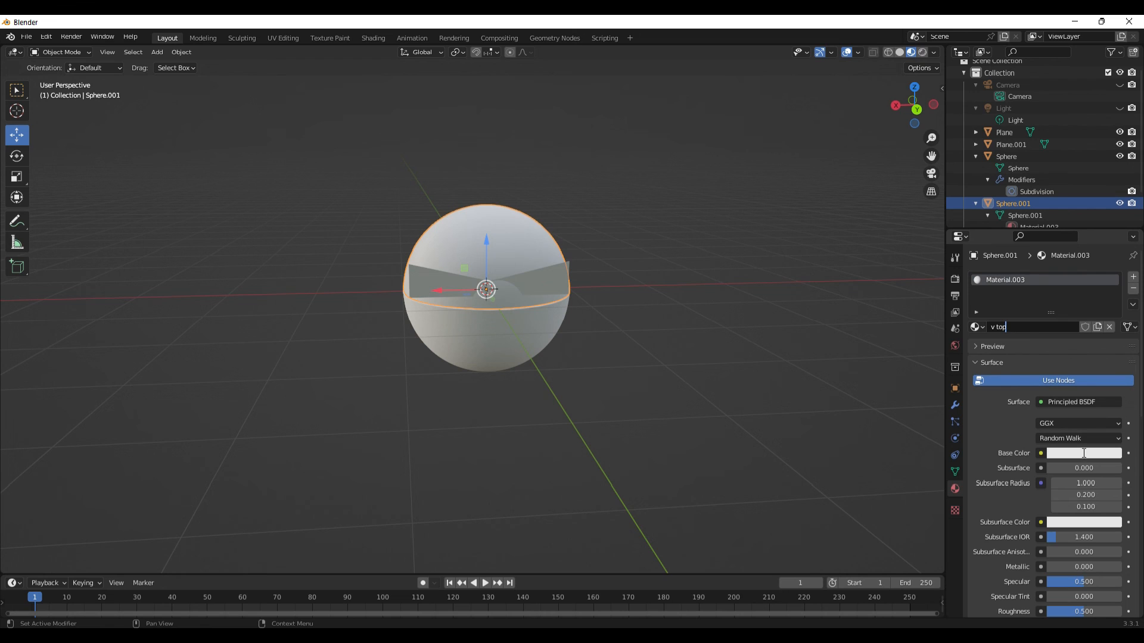
click(1083, 453)
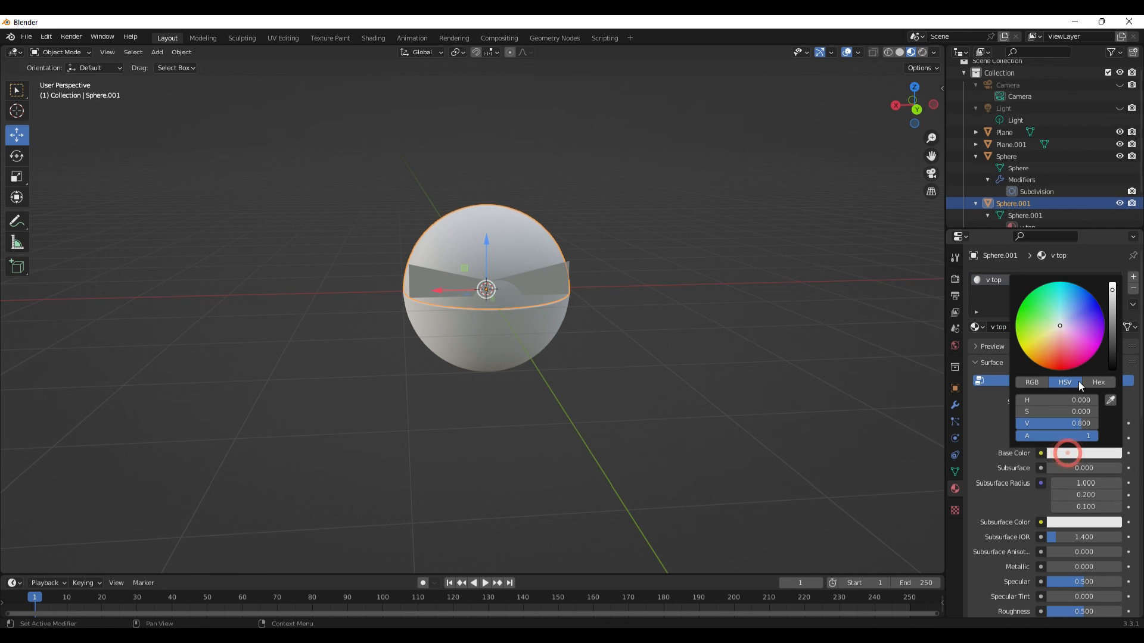
click(1062, 368)
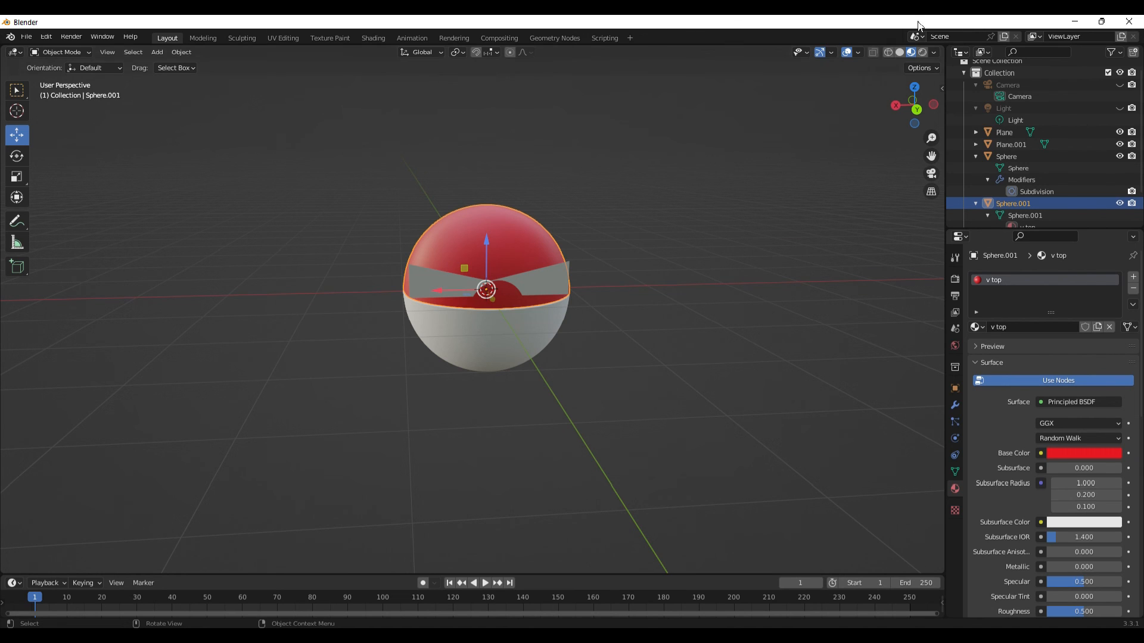
mouse_move(899, 78)
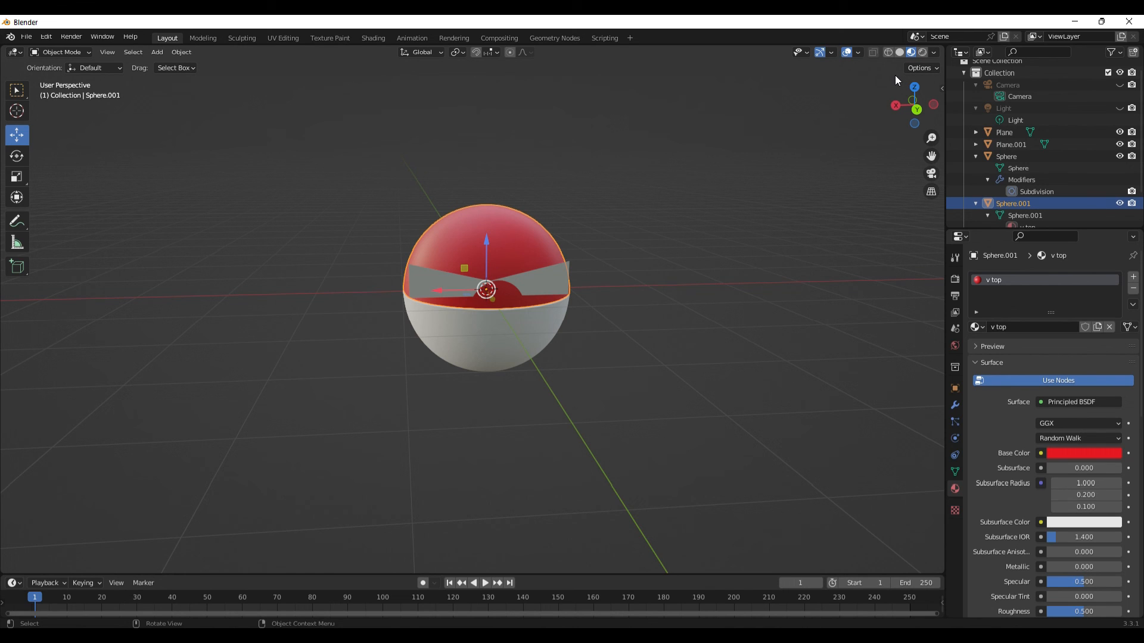
click(901, 51)
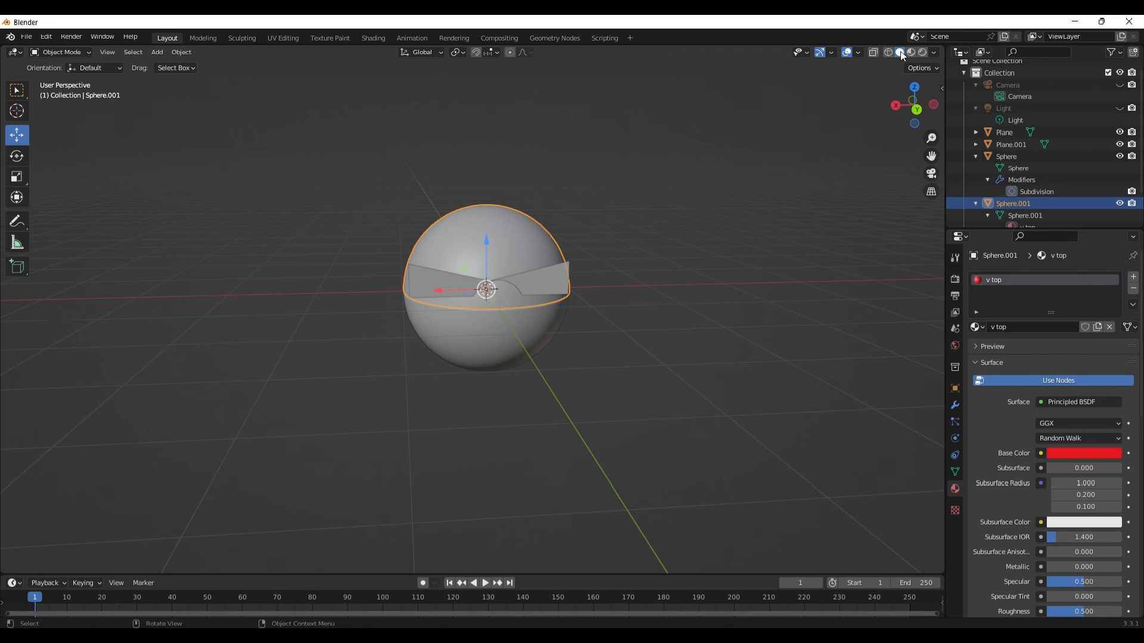
mouse_move(900, 51)
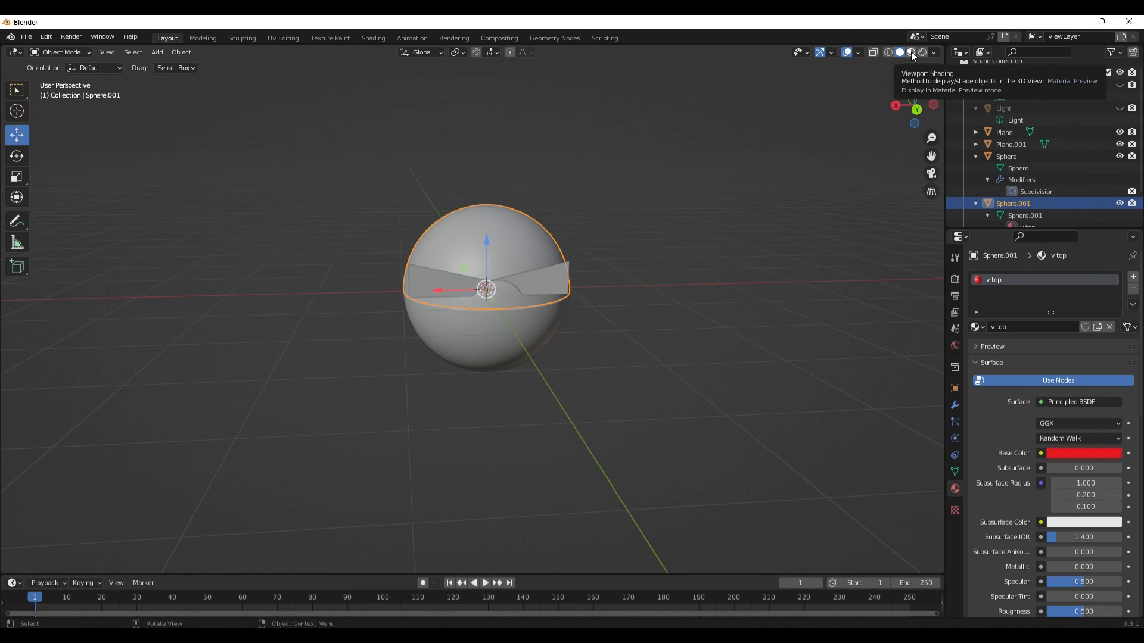
click(909, 52)
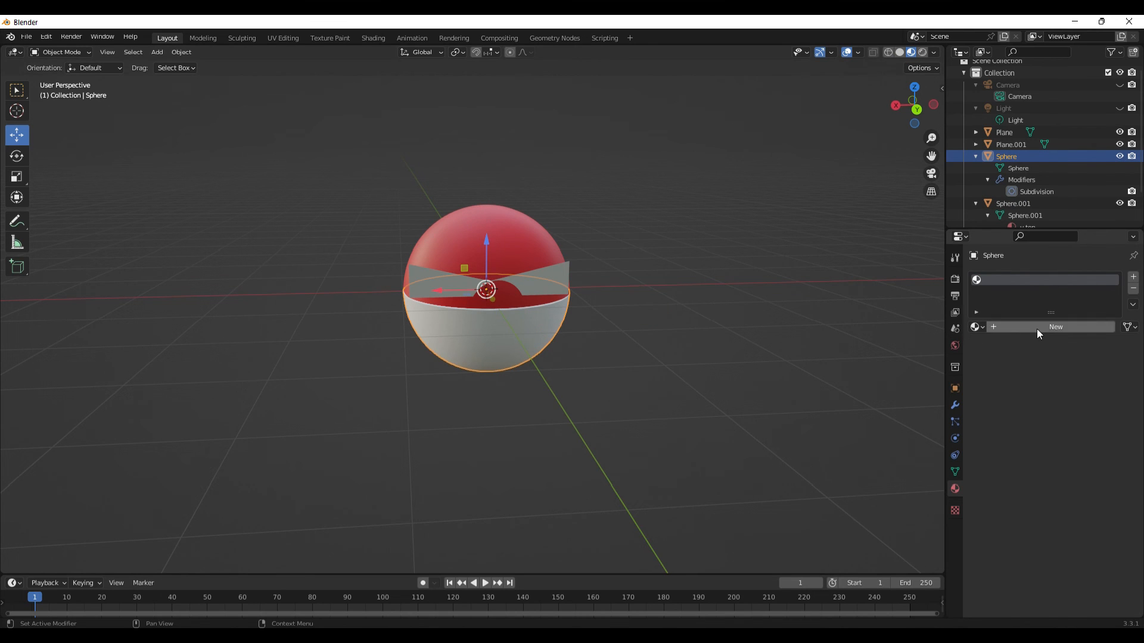
Create a new material on the lower hemisphere and set its base colour to white
click(1055, 326)
text(v bo)
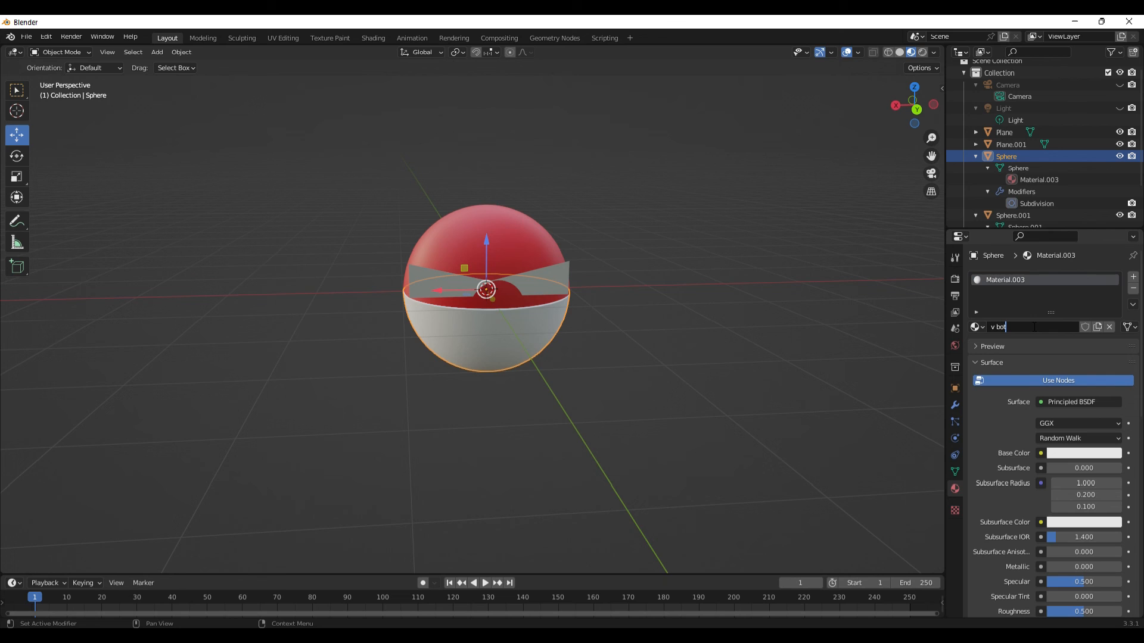
click(1083, 452)
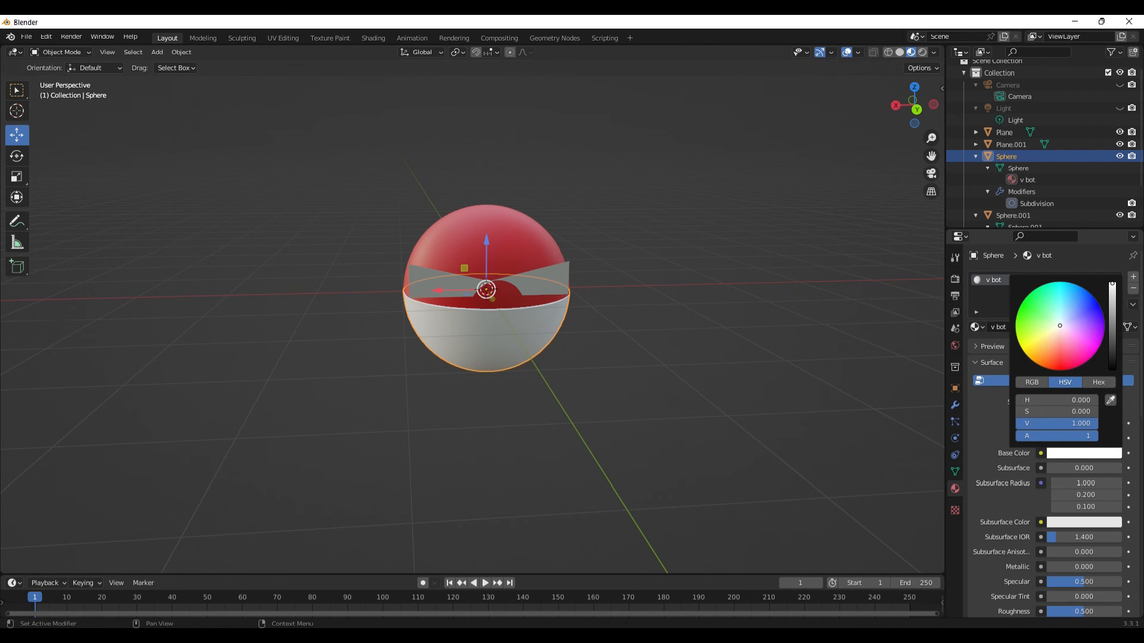
click(512, 285)
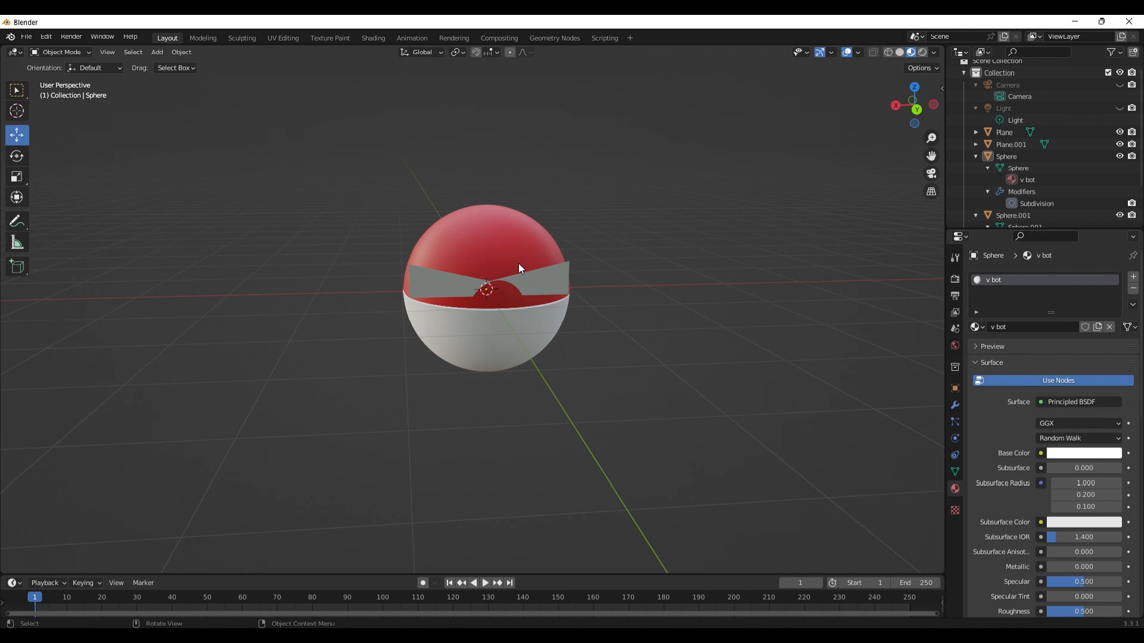
mouse_move(529, 309)
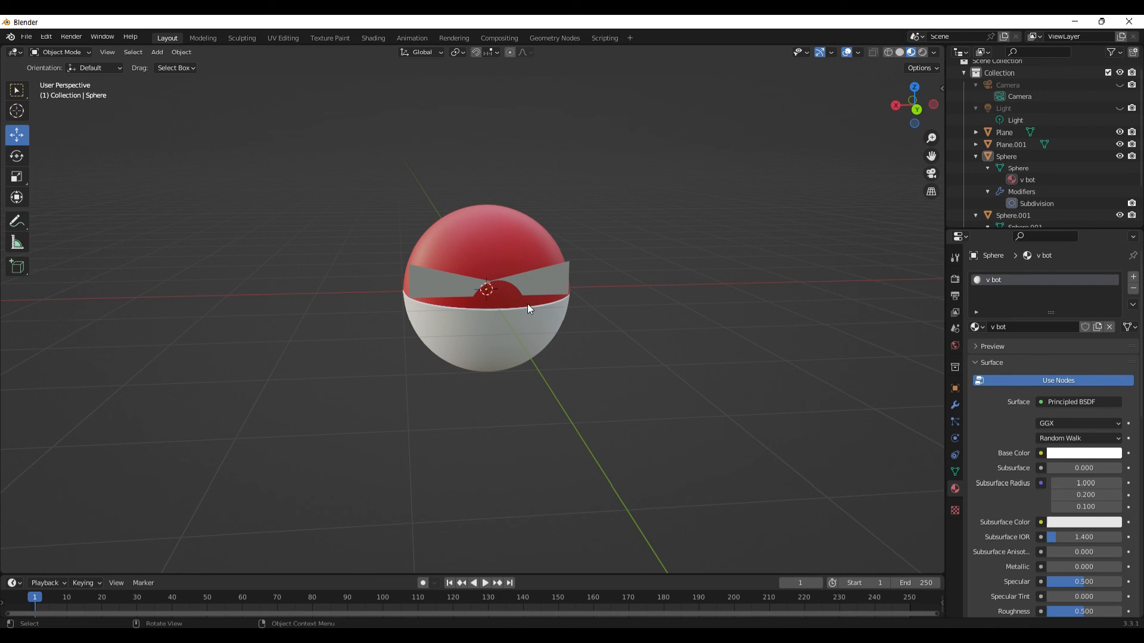